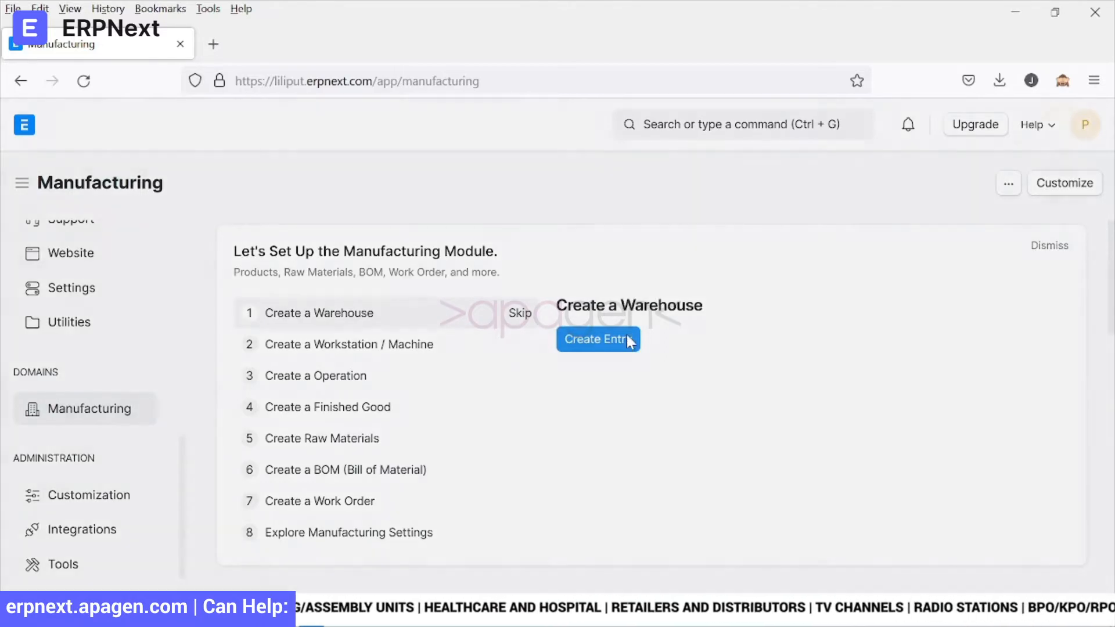
# - Create a Raw Materials warehouse with parent All Warehouses - LIL and save it
pyautogui.click(599, 339)
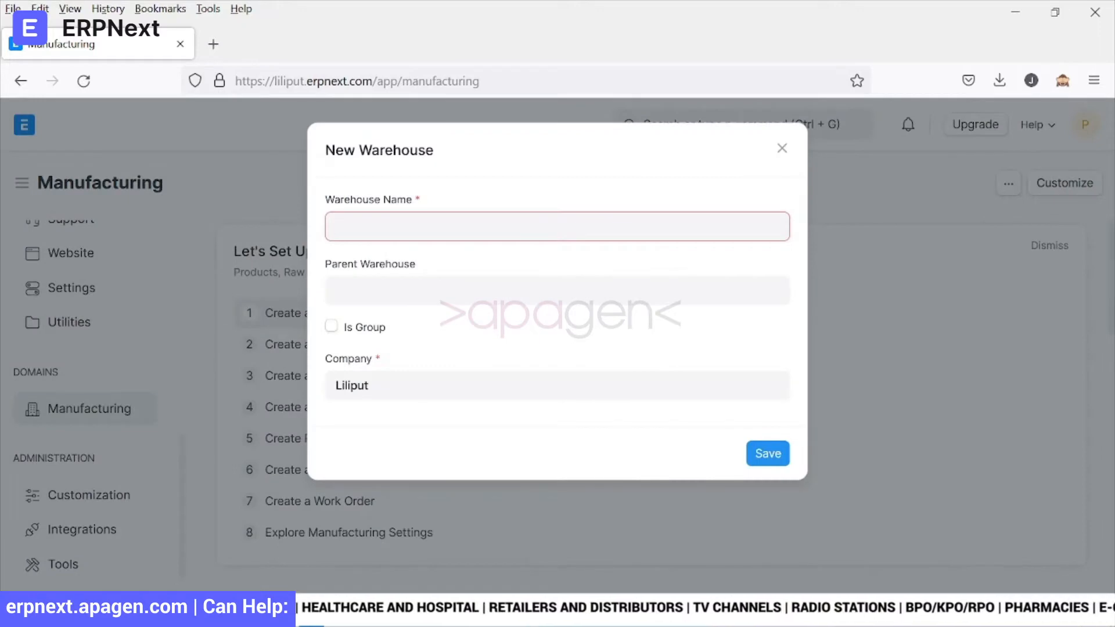
pyautogui.moveTo(488, 320)
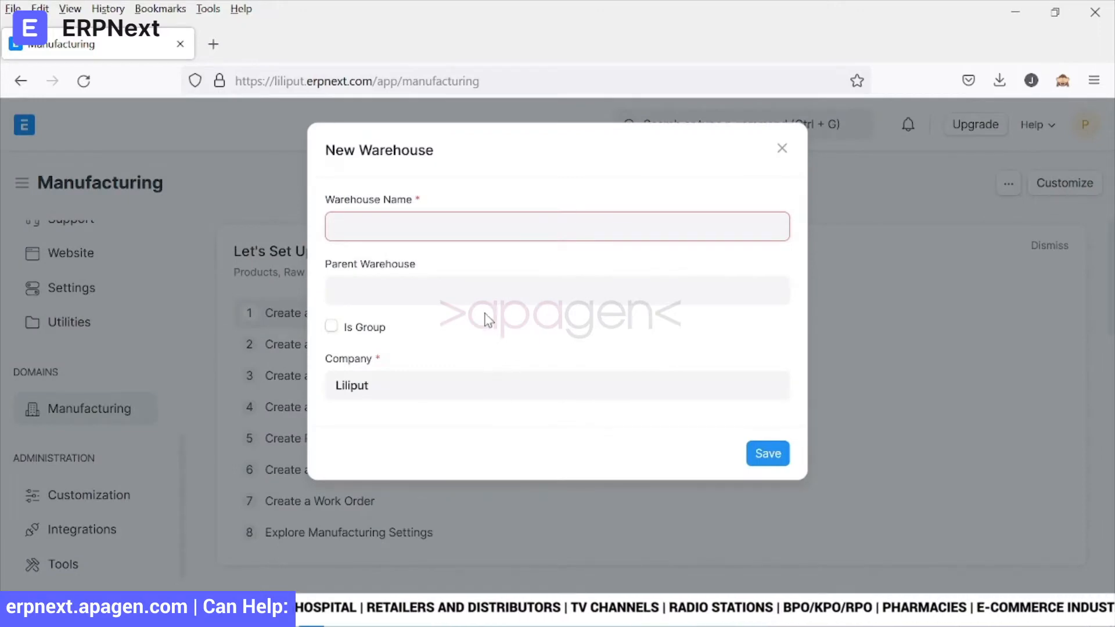
pyautogui.write('Bad Quality')
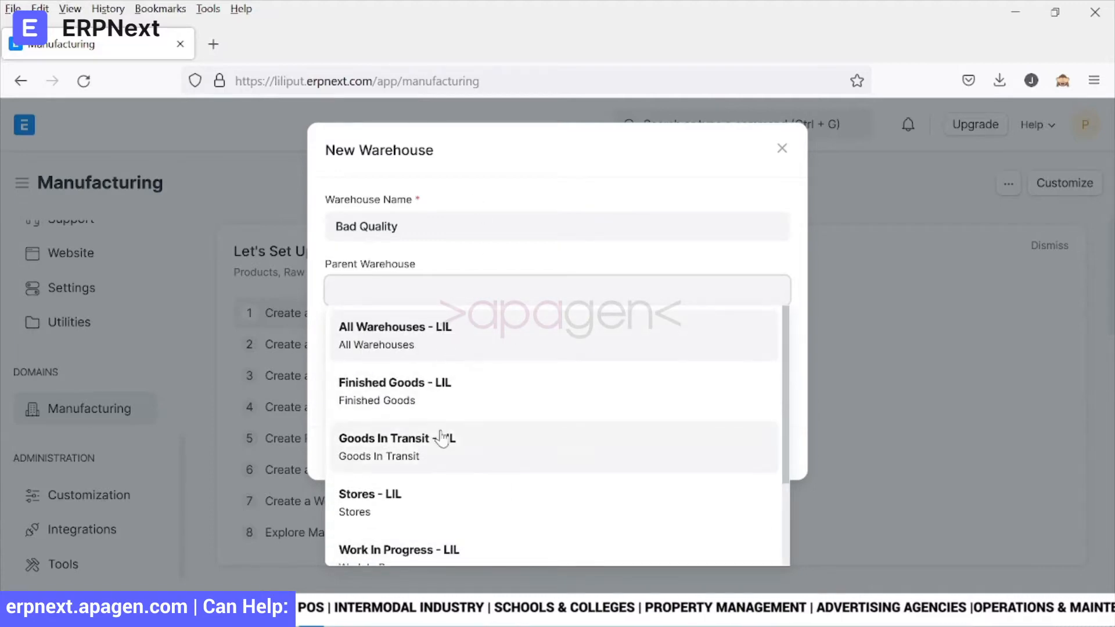
pyautogui.moveTo(444, 405)
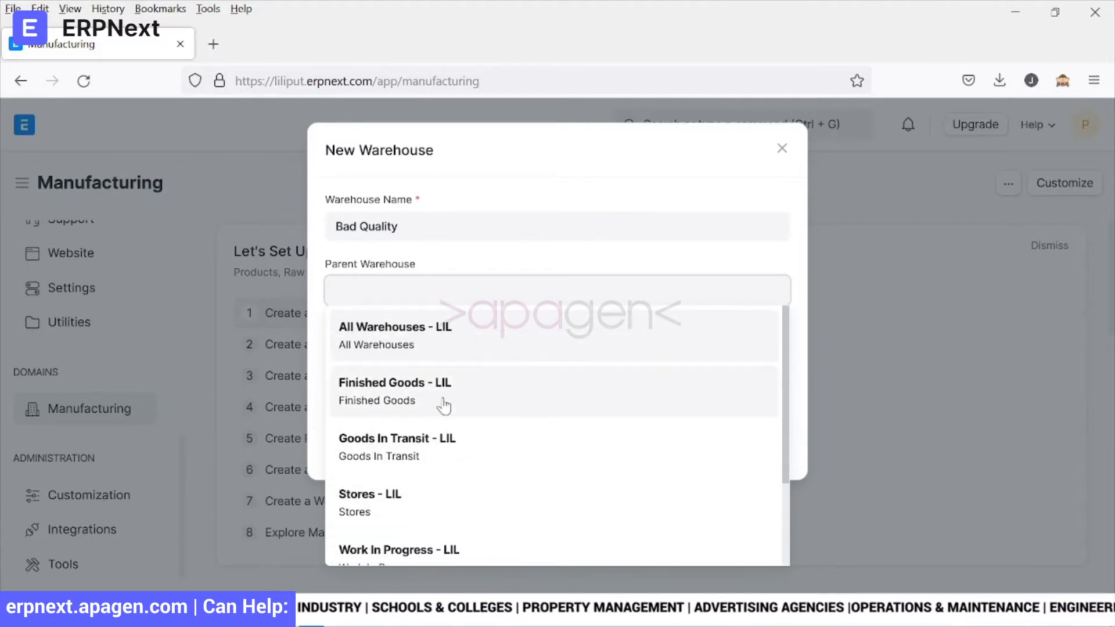
pyautogui.click(395, 336)
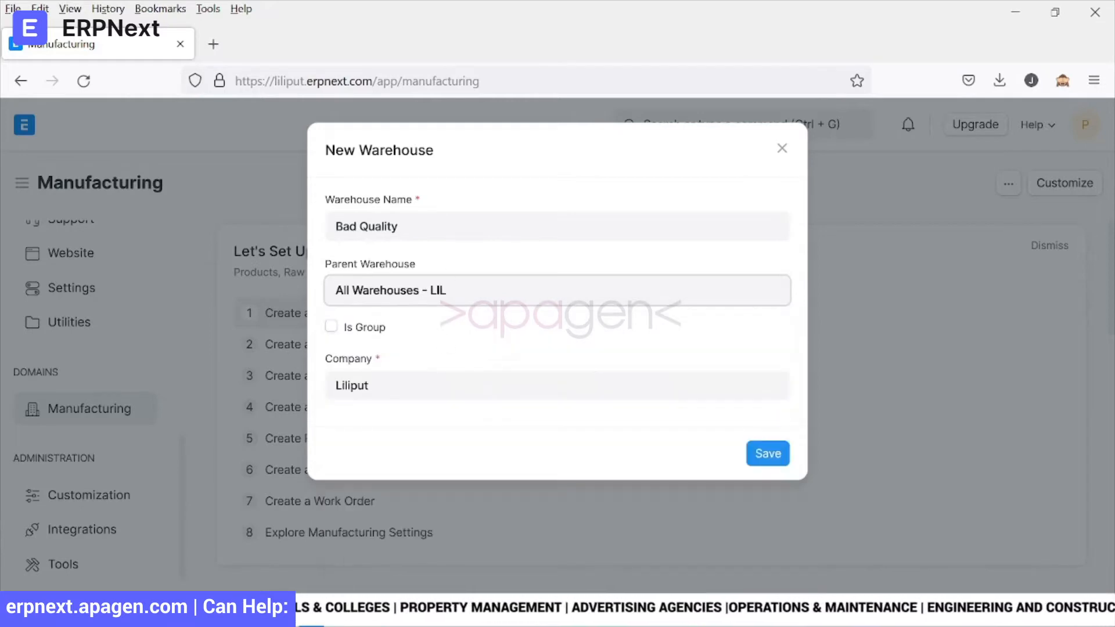
pyautogui.write('Raw Mat')
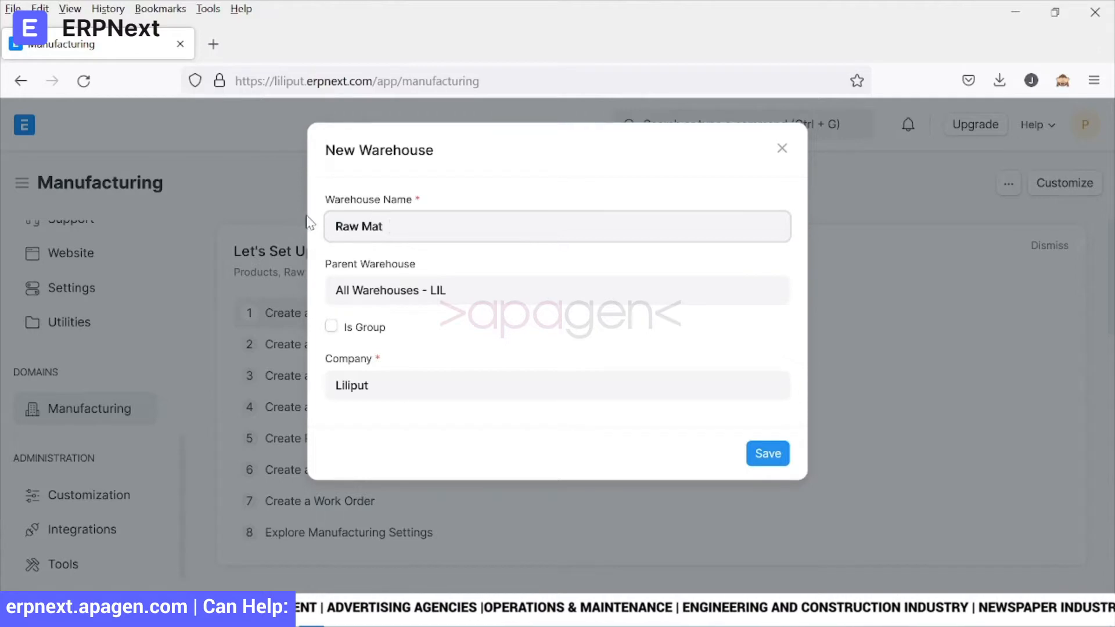
pyautogui.write('erials')
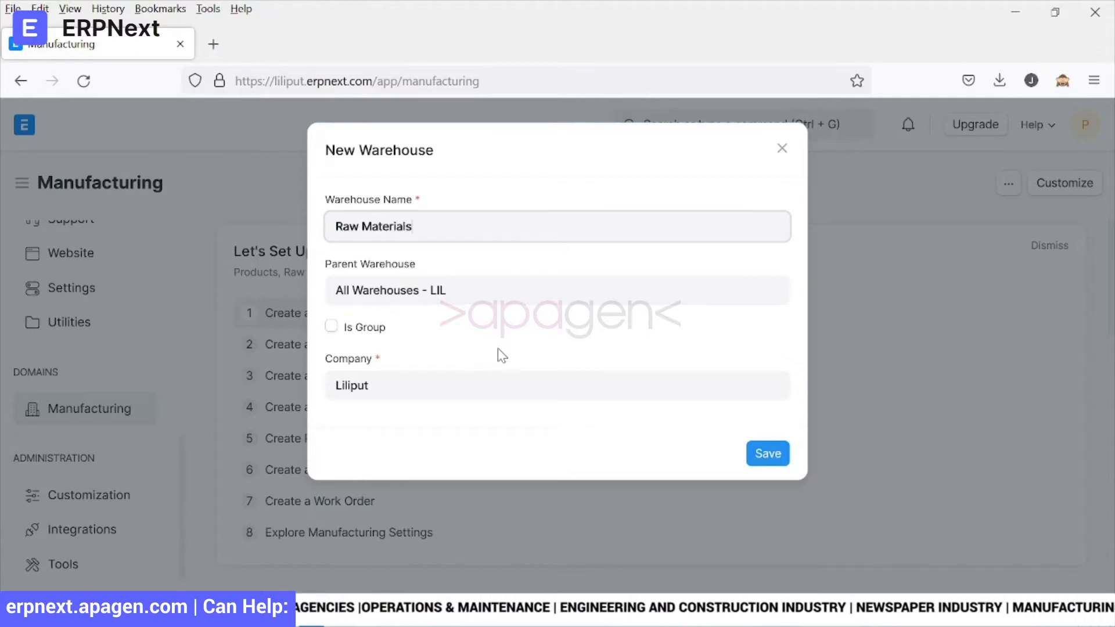
pyautogui.click(768, 453)
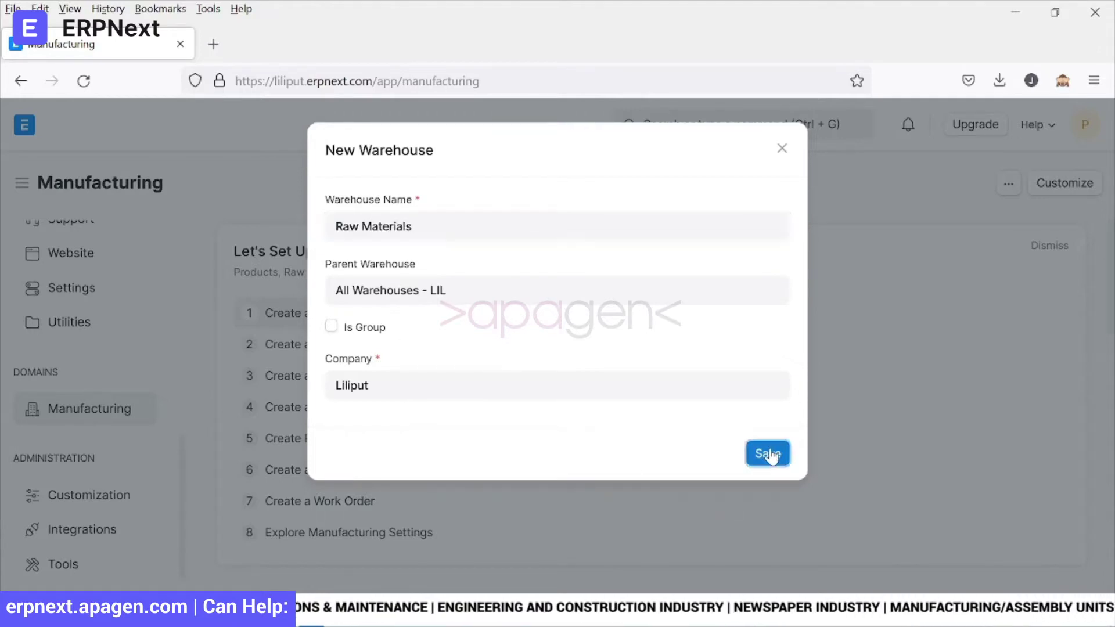
pyautogui.click(768, 454)
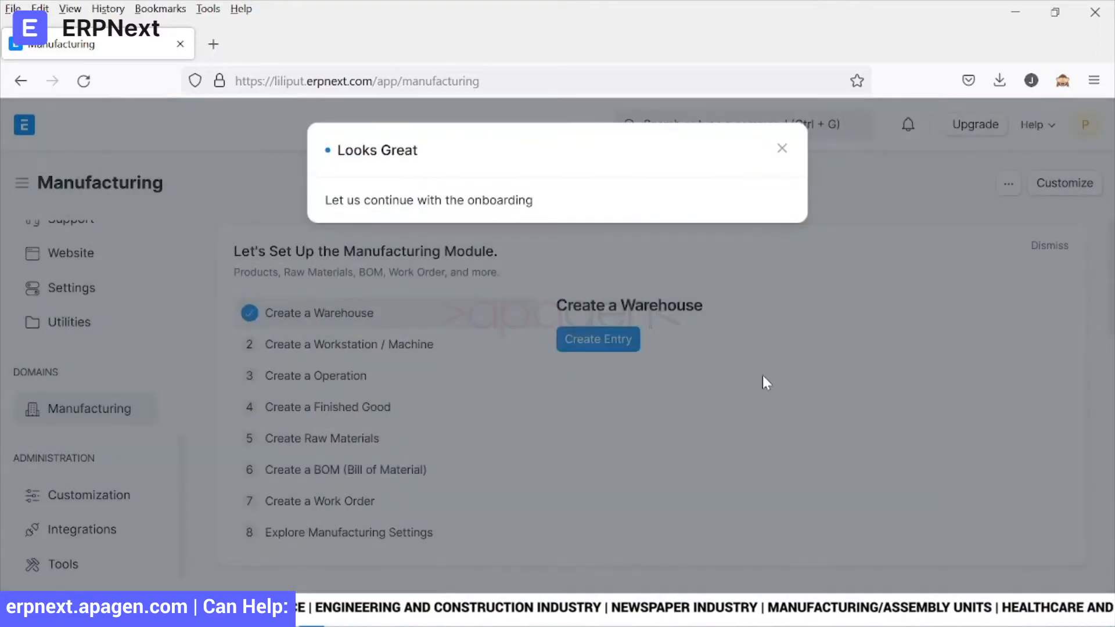
pyautogui.click(782, 149)
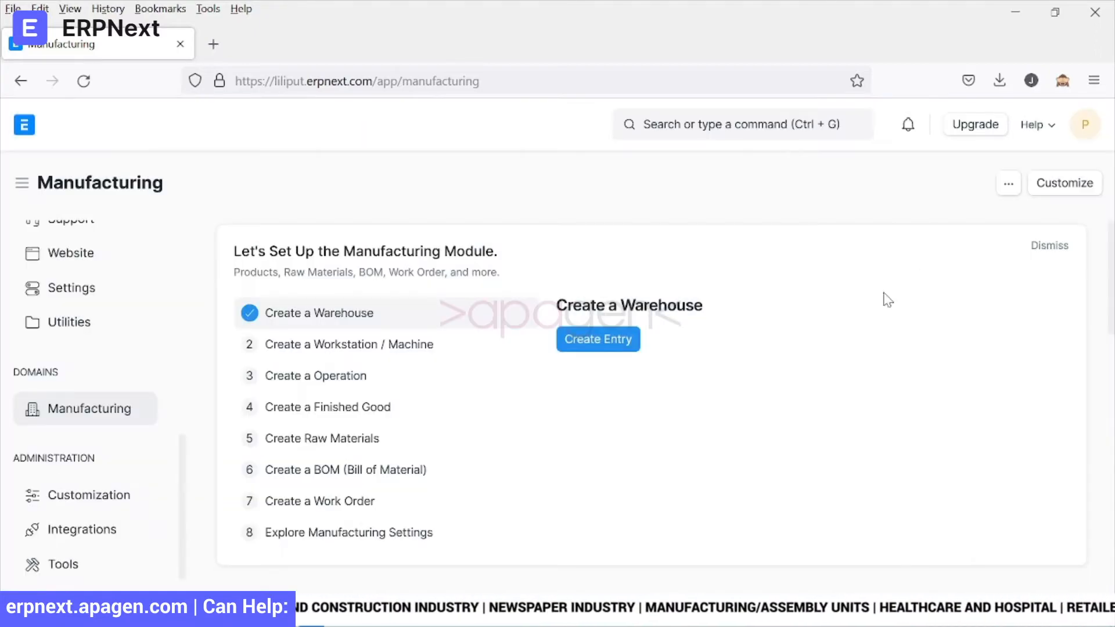
pyautogui.moveTo(849, 384)
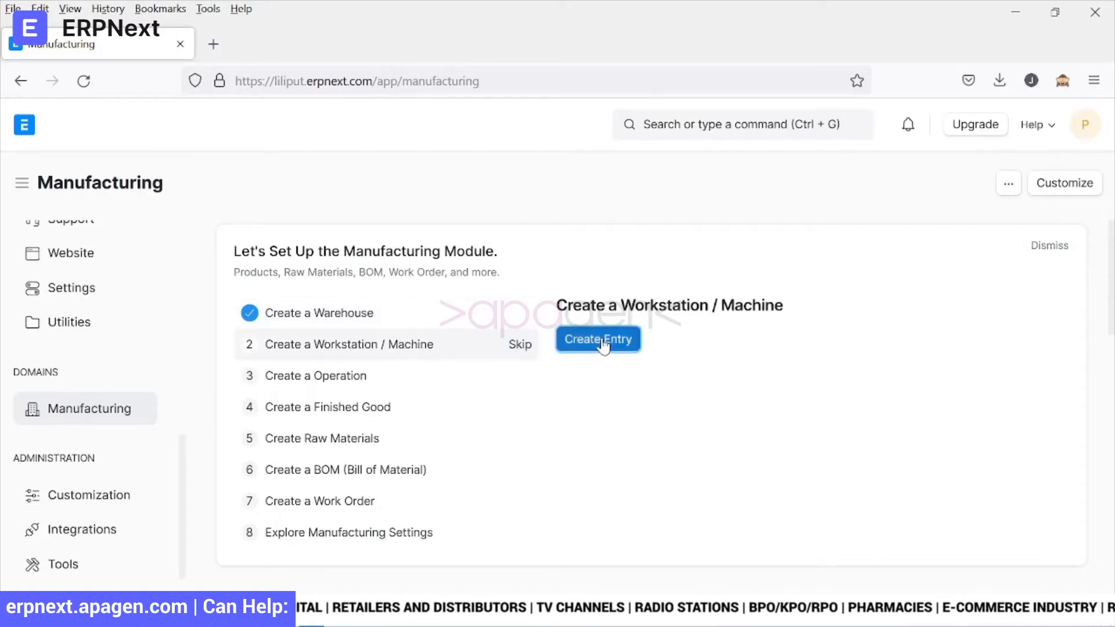
# - Name the new workstation Work Station A with capacity 100, electricity cost 1,000 and consumables 75
pyautogui.click(598, 339)
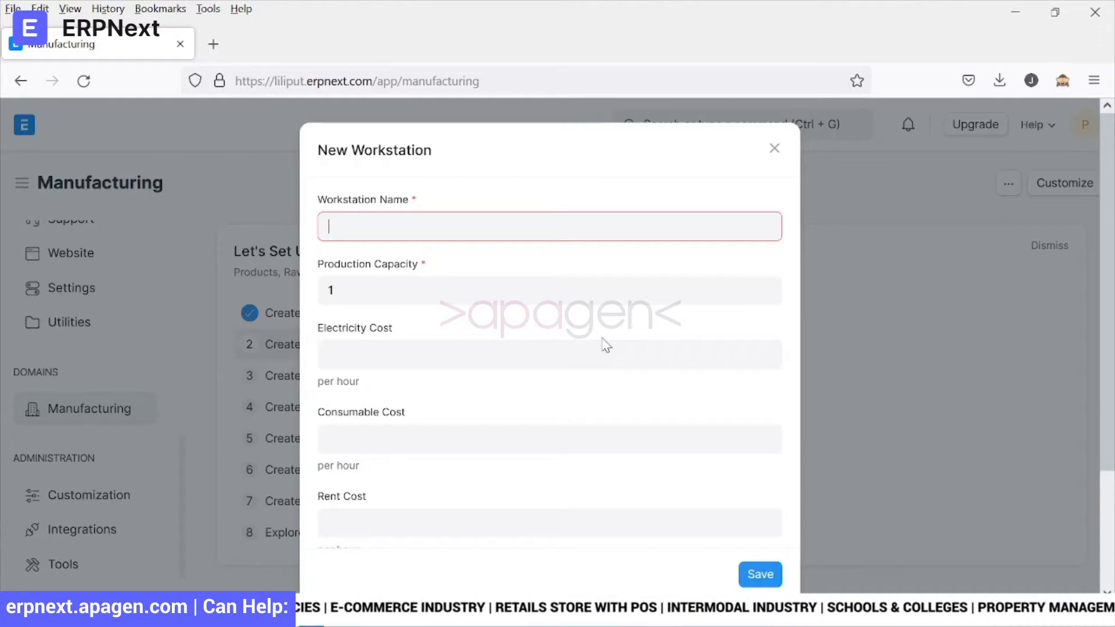
pyautogui.write('W')
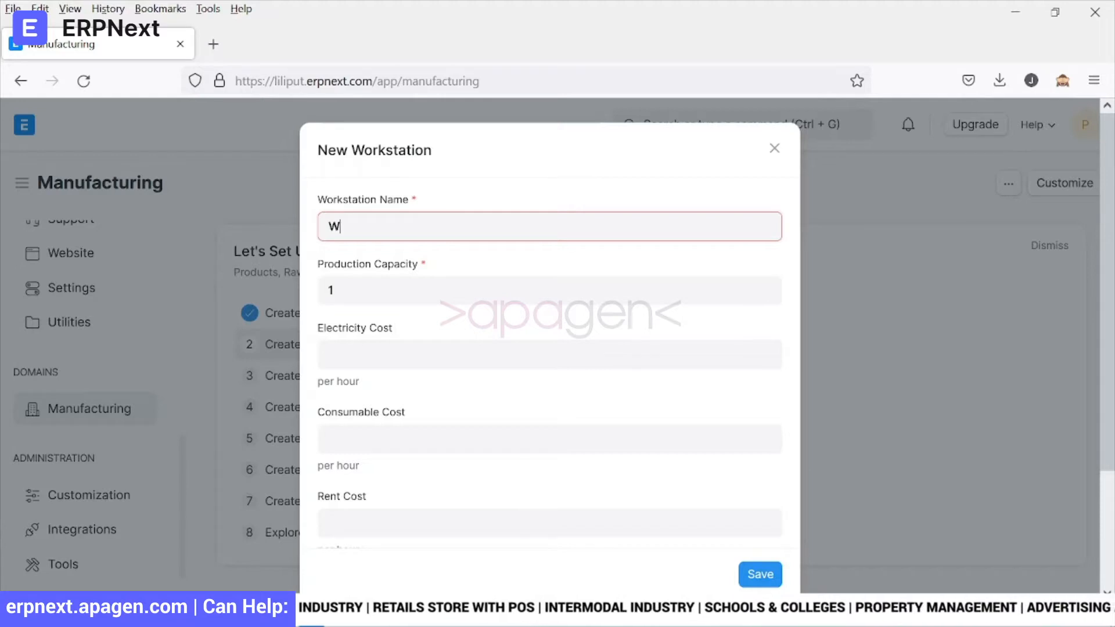
pyautogui.write('ork Station A')
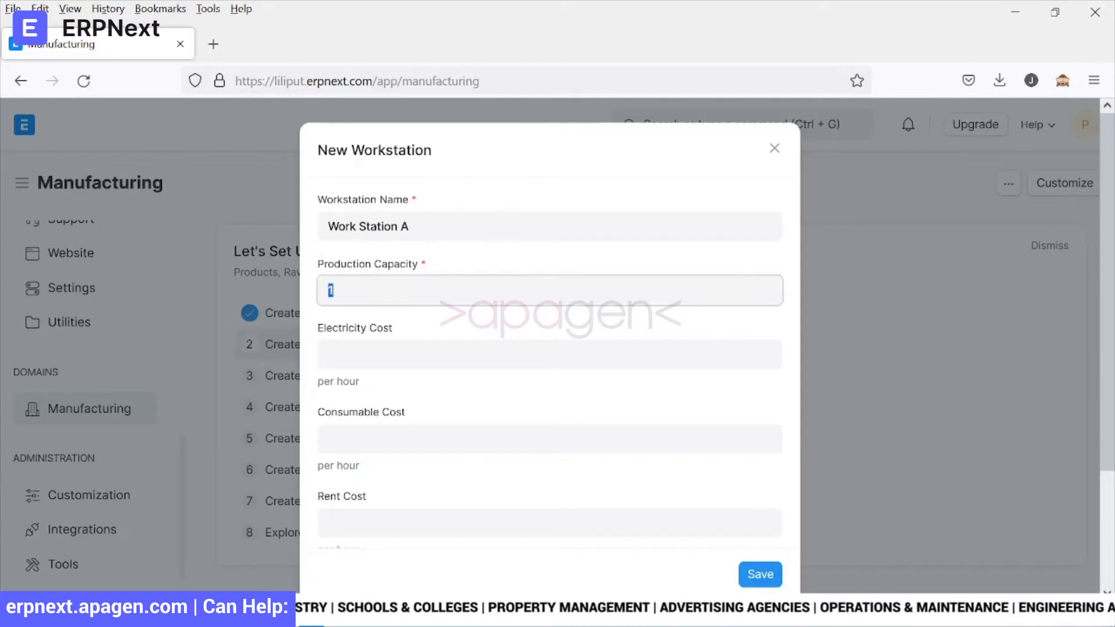
pyautogui.write('100')
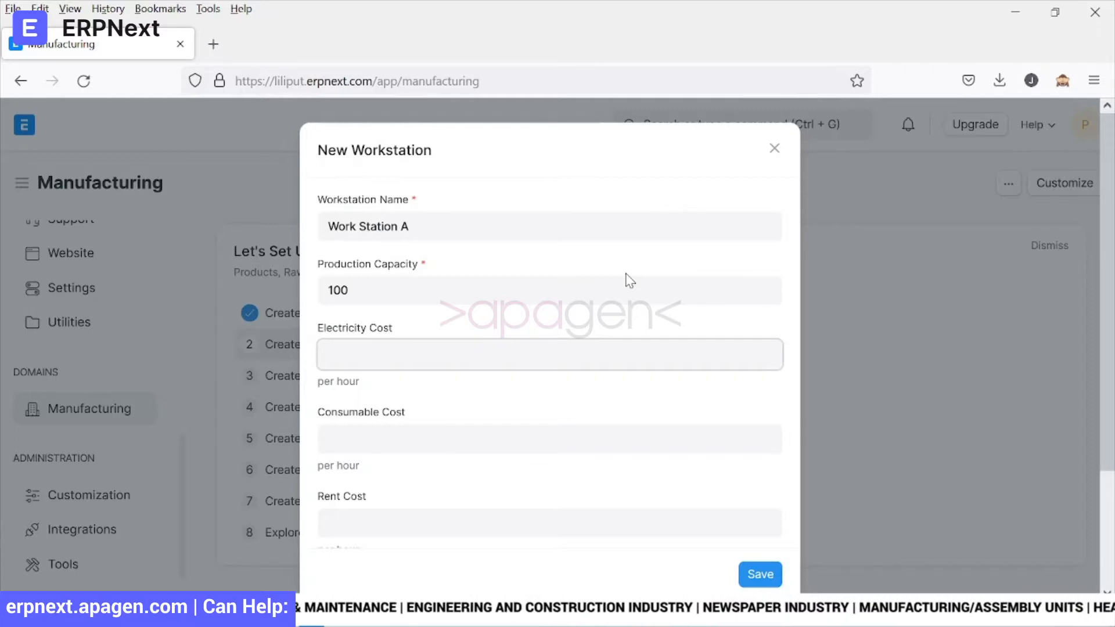
pyautogui.write('1,000.00')
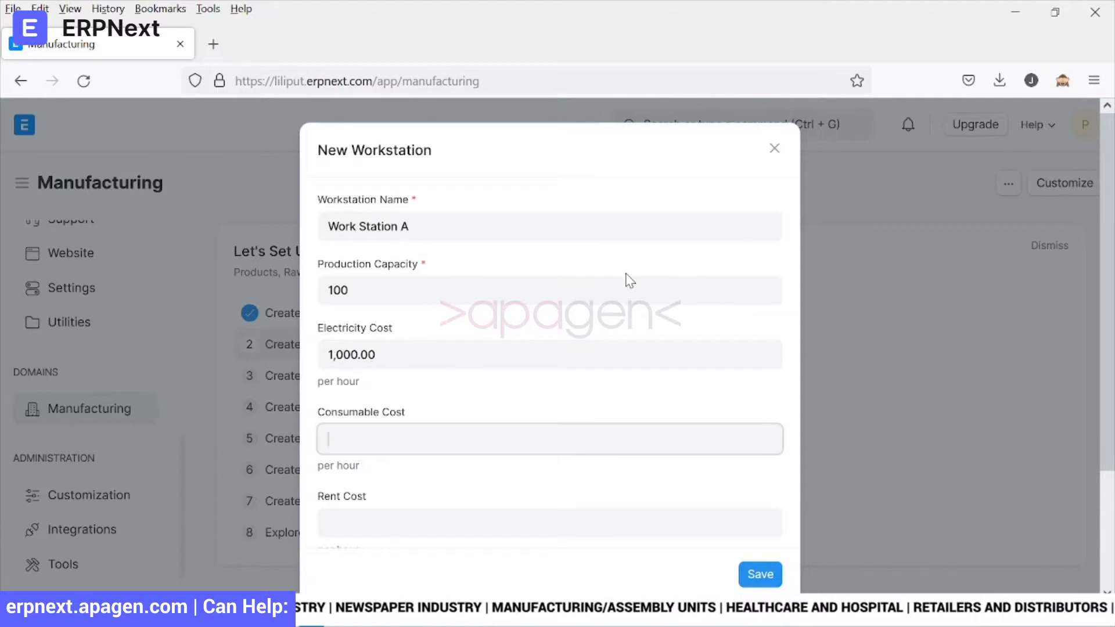
pyautogui.write('75')
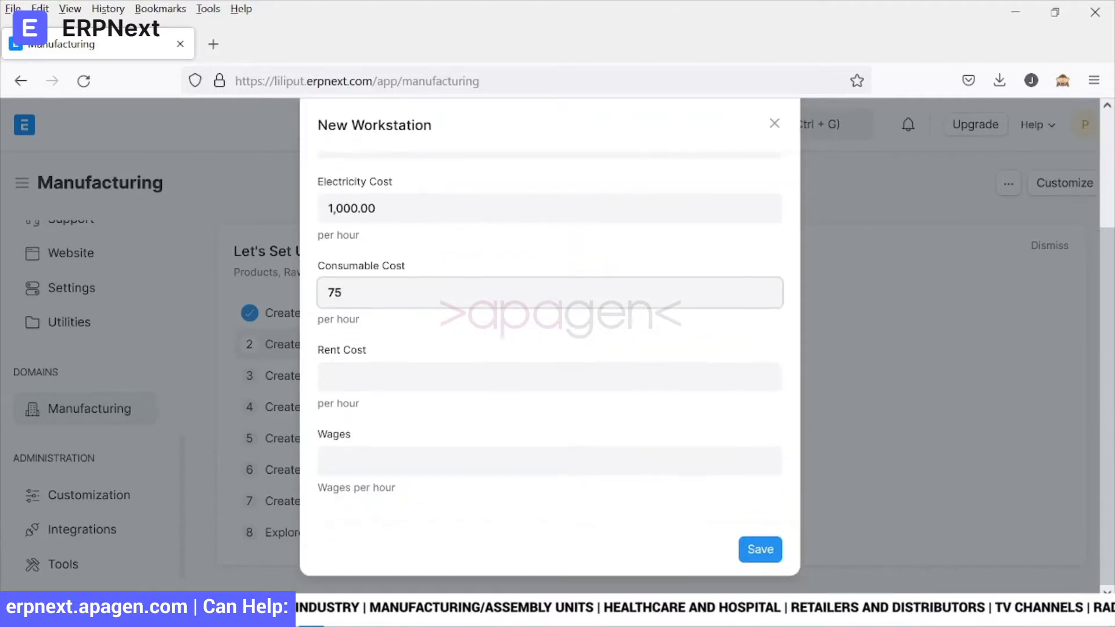
# - Set hourly rent cost 100 and wages 2500, then save the workstation
pyautogui.click(543, 376)
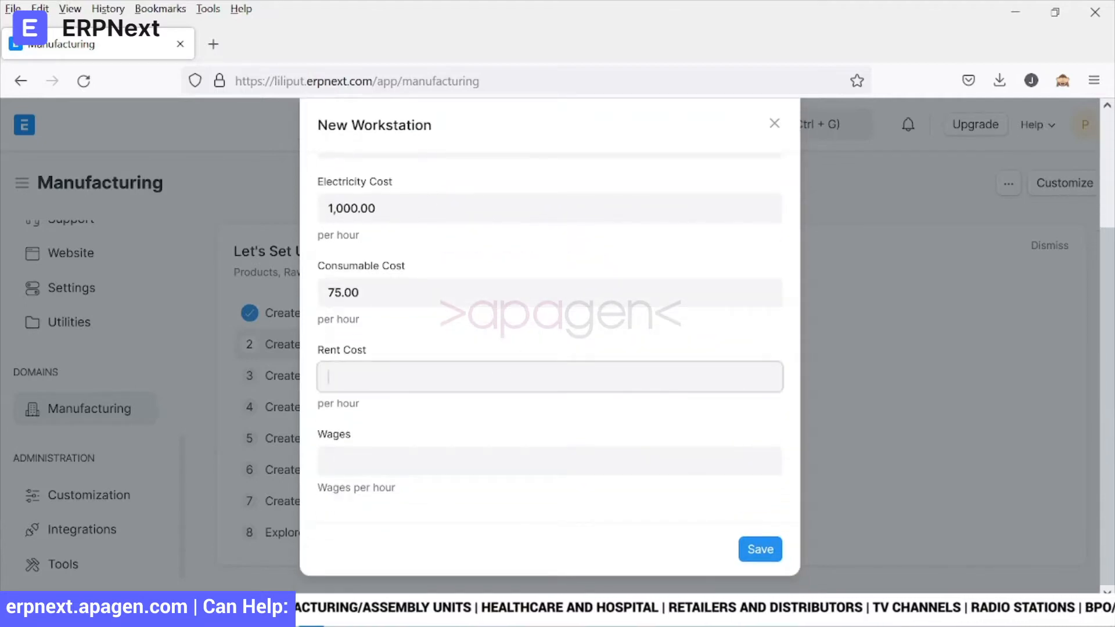
pyautogui.write('100.00')
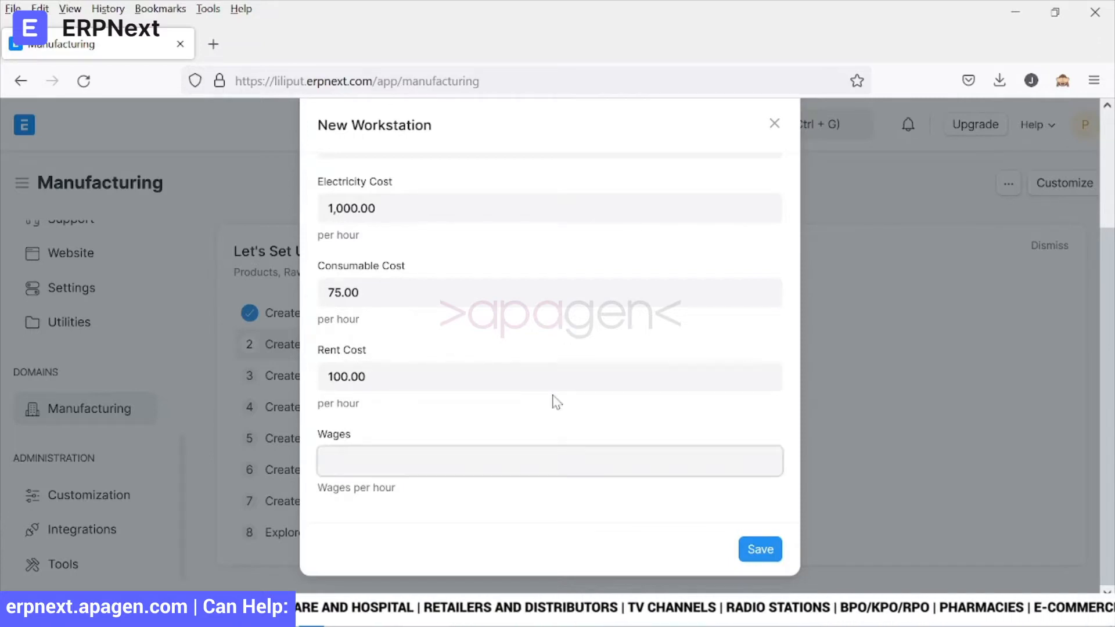
pyautogui.write('2')
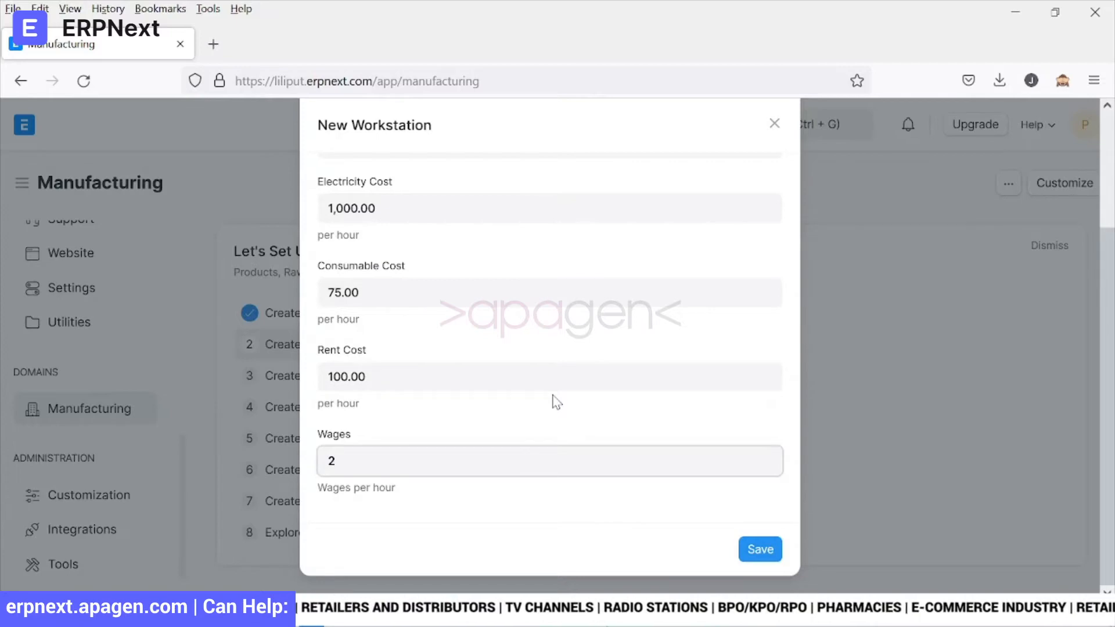
pyautogui.write('500')
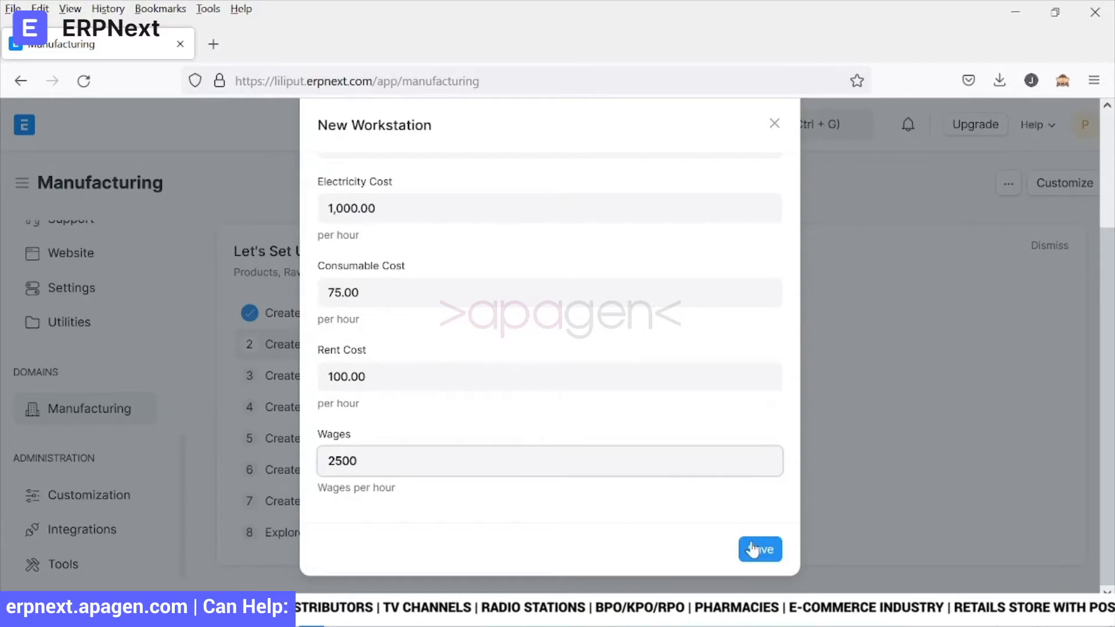
pyautogui.click(760, 549)
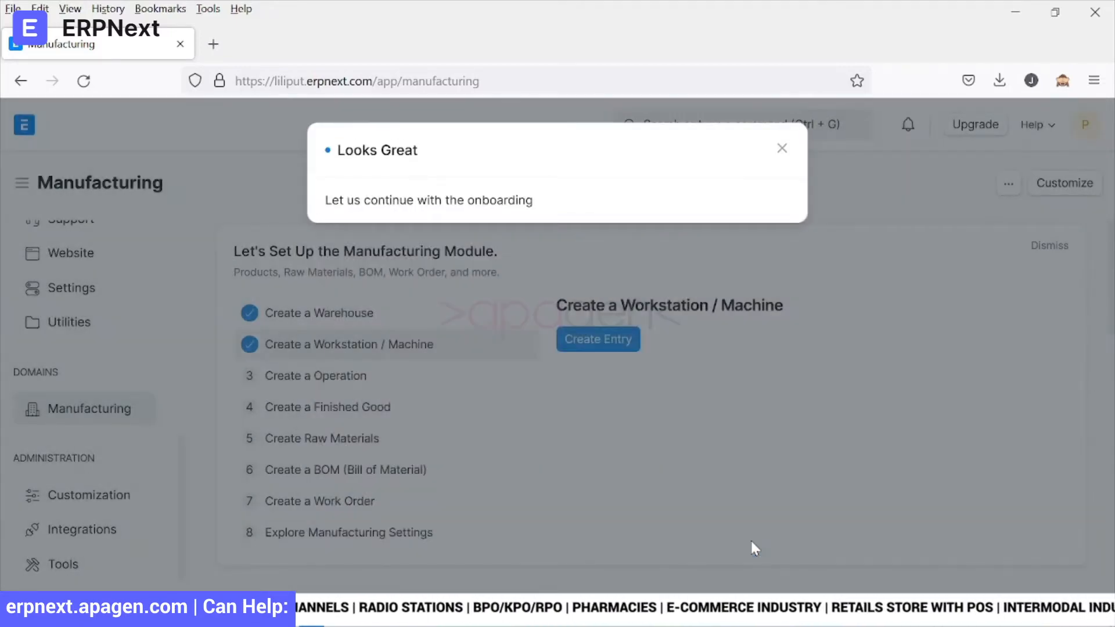
# - Create a new operation named Operation A and save it from the onboarding step
pyautogui.click(782, 149)
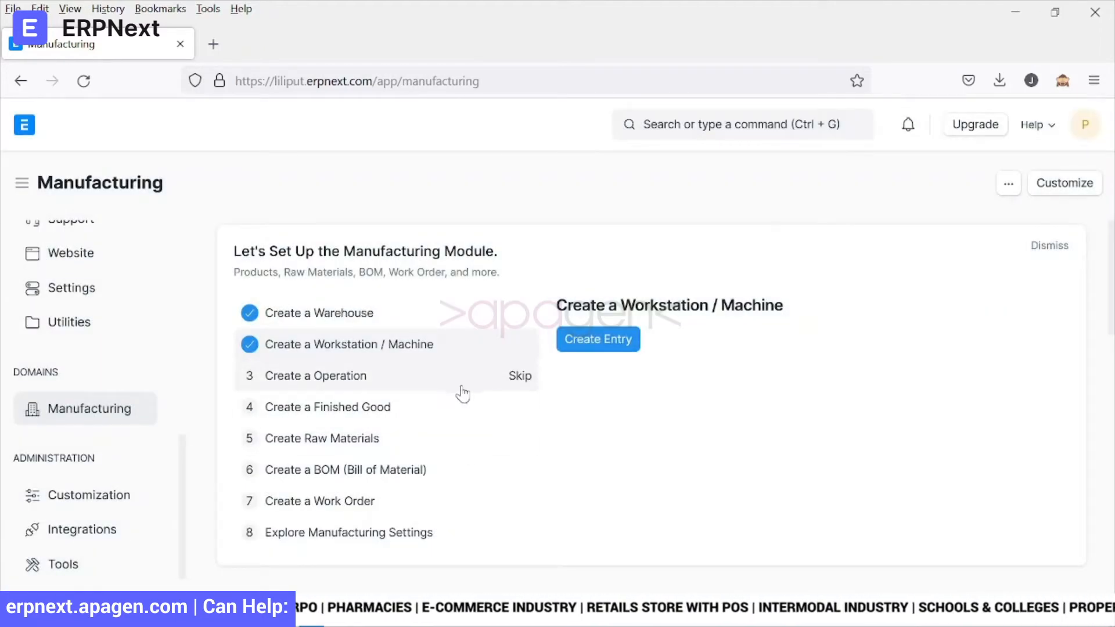
pyautogui.click(315, 376)
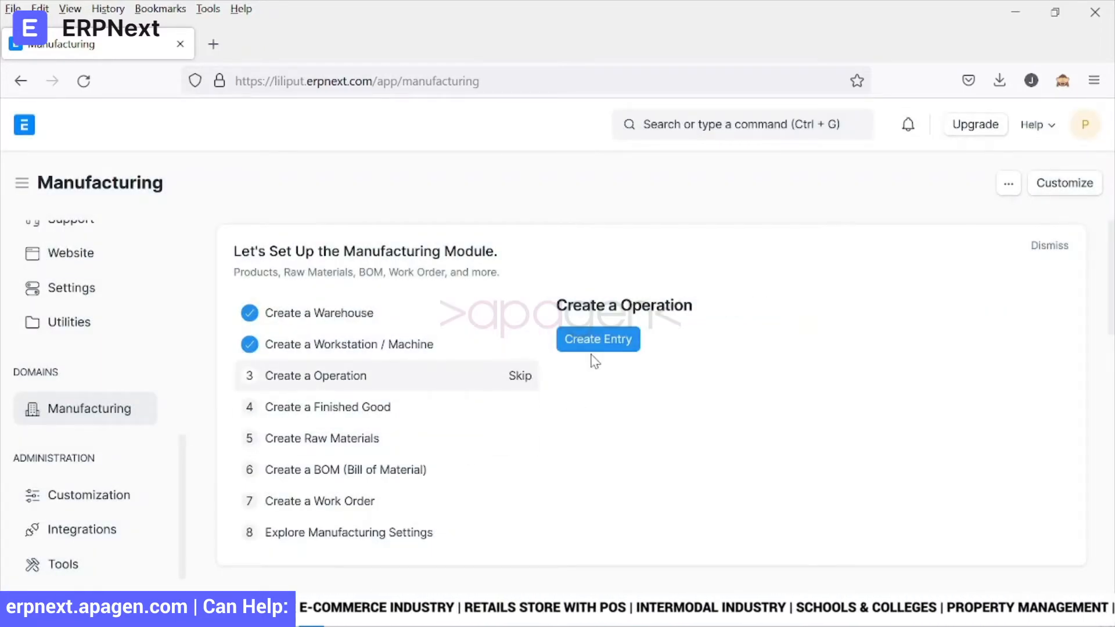
pyautogui.click(598, 339)
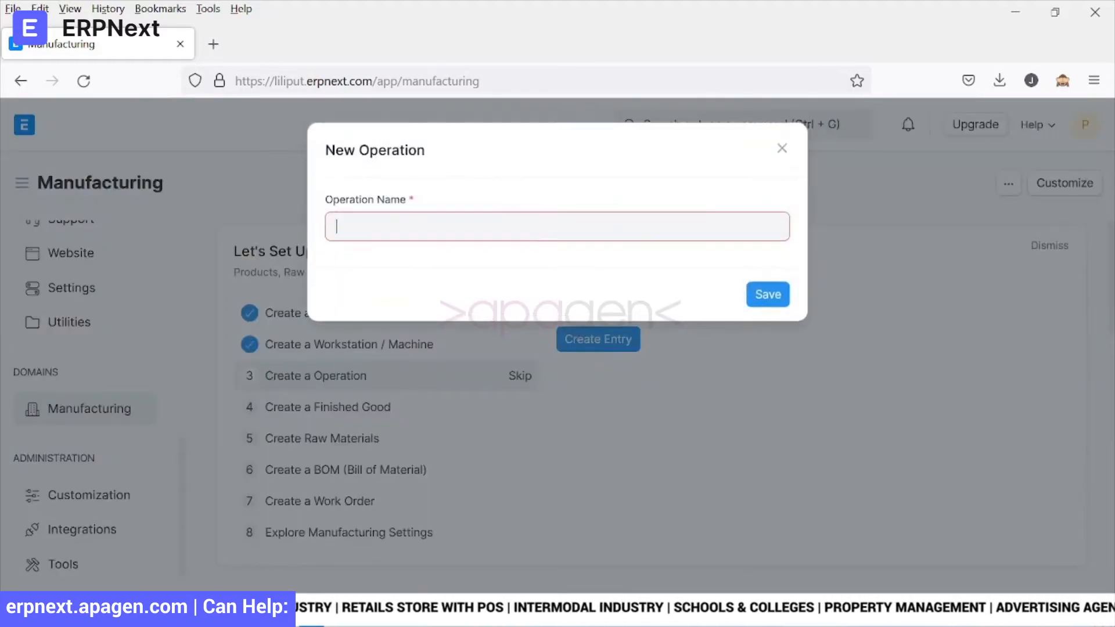
pyautogui.write('Operation A')
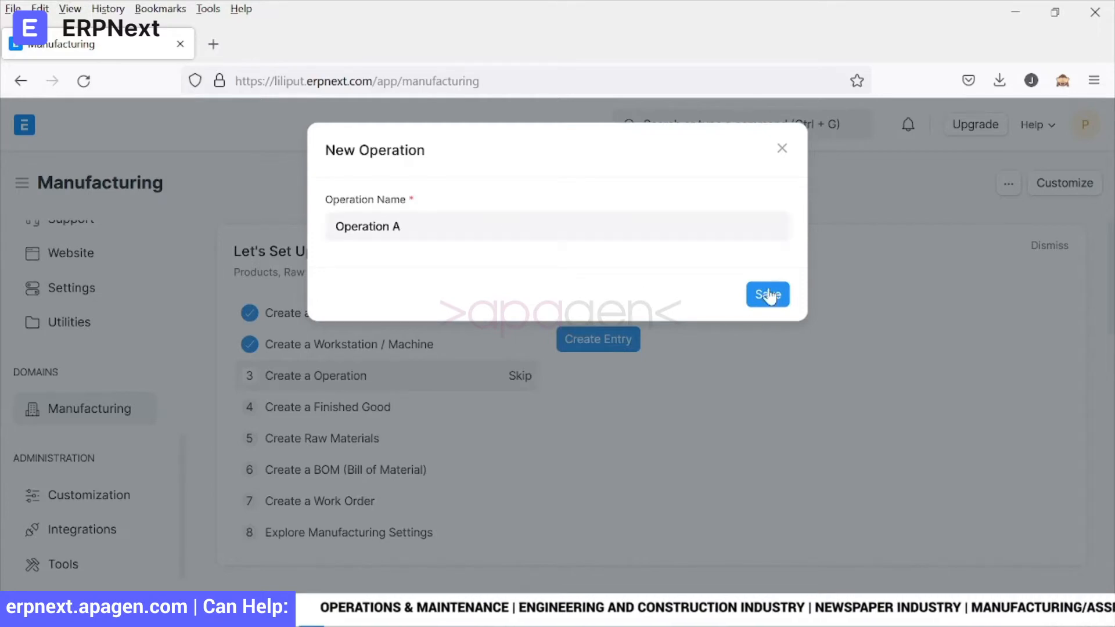
pyautogui.click(767, 295)
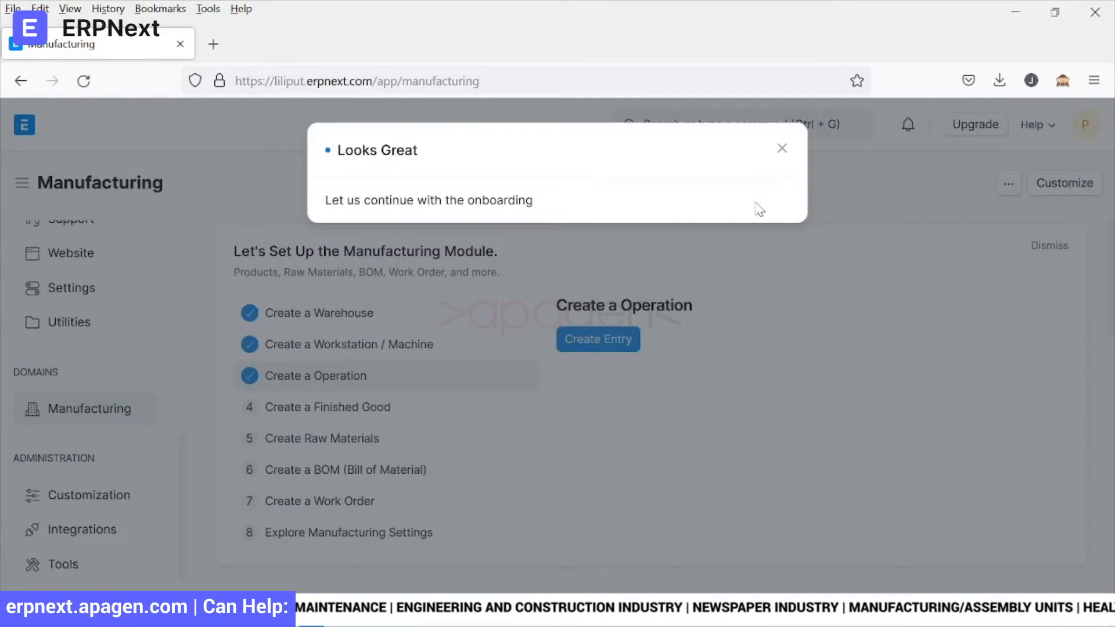
pyautogui.click(782, 148)
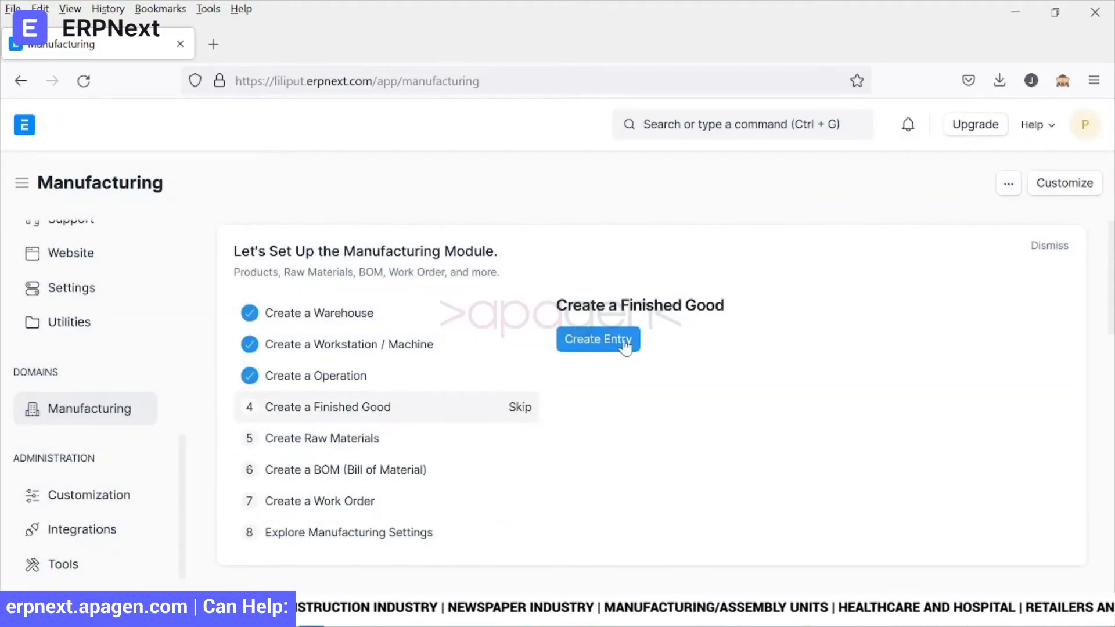
# - Start a new item with code FG1 and name Finished Good I
pyautogui.click(599, 339)
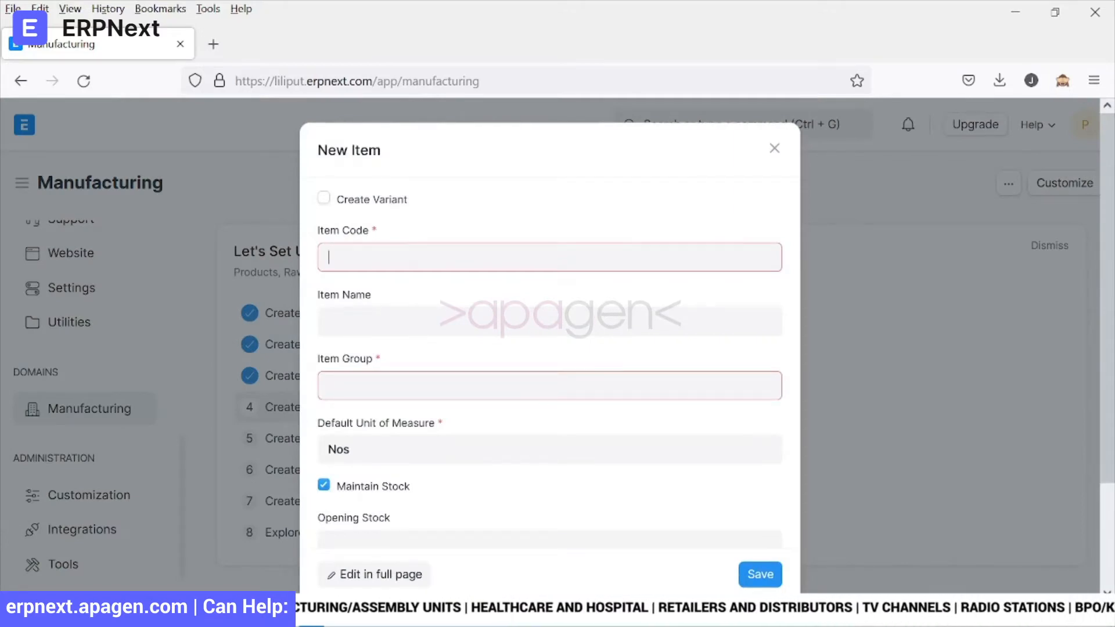
pyautogui.write('FG1')
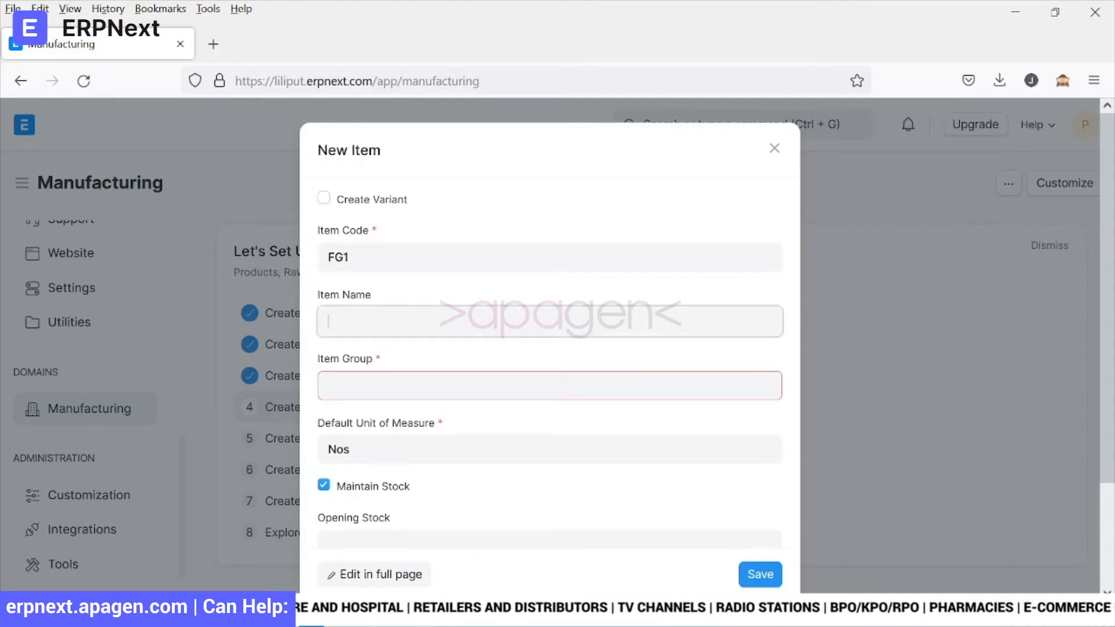
pyautogui.write('Finished G')
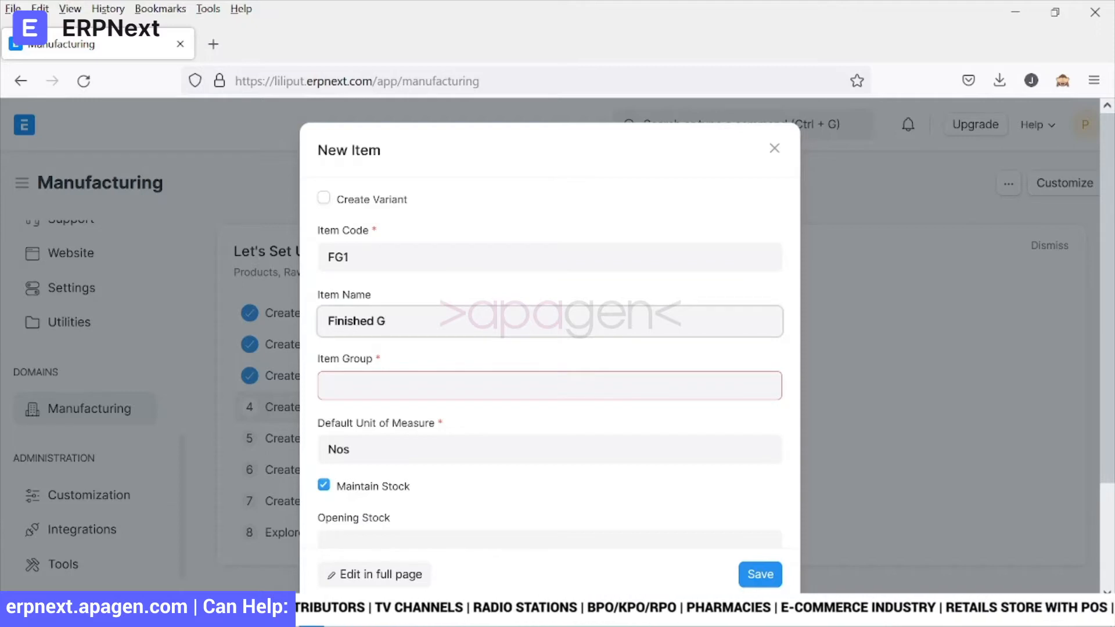
pyautogui.write('o')
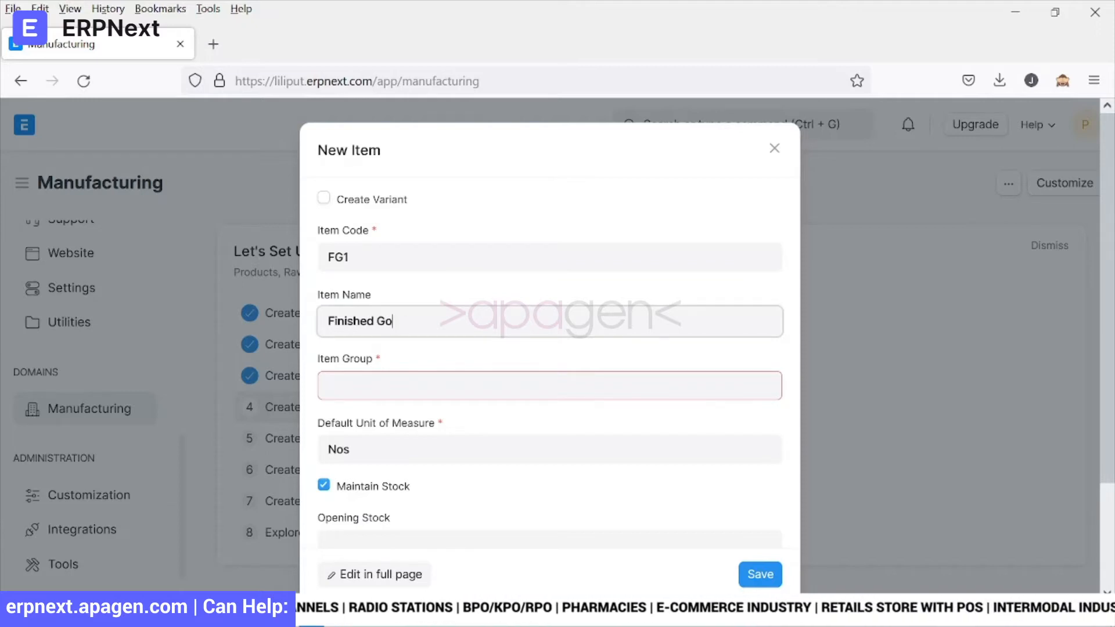
pyautogui.write('od')
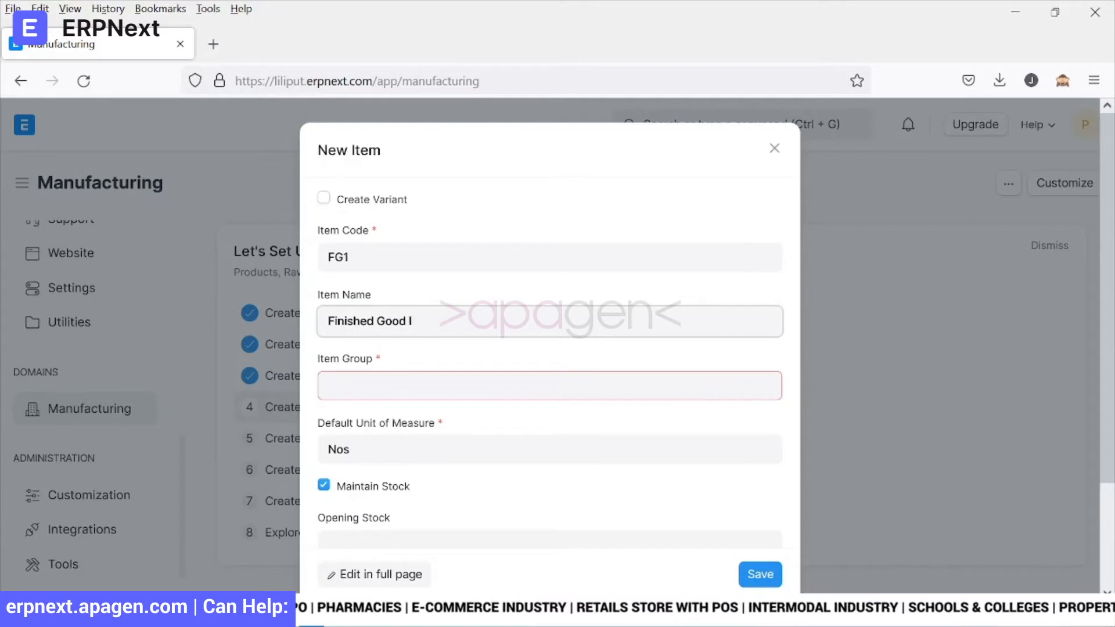
# - Search the Item Group field for 'finis' and begin creating a new Finished Goods item group
pyautogui.click(548, 384)
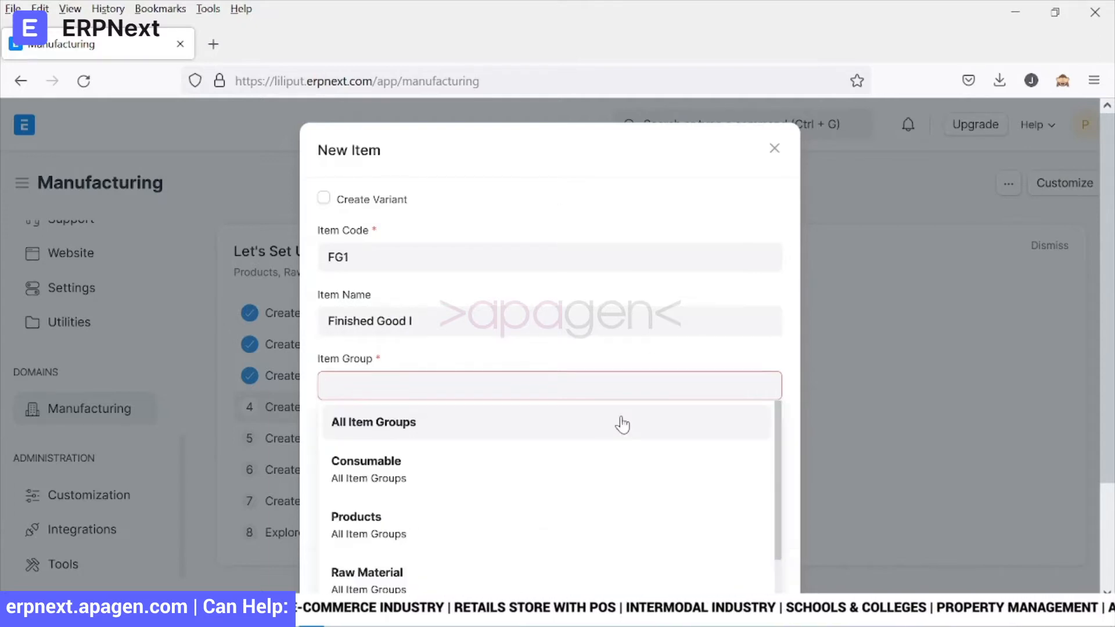
pyautogui.scroll(-3)
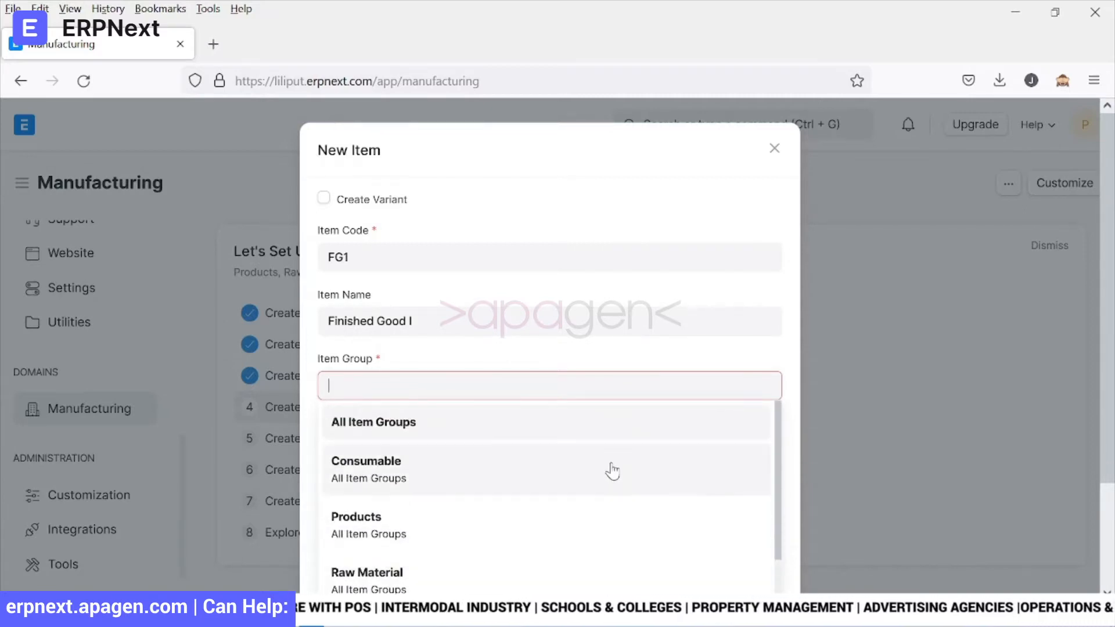
pyautogui.write('Finis')
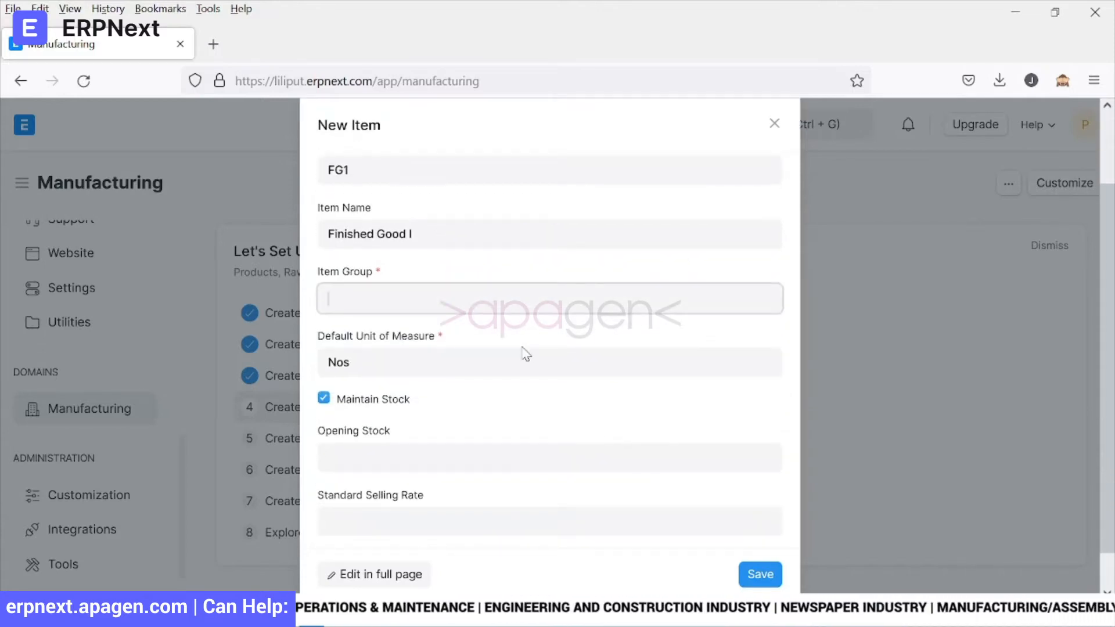
pyautogui.write('finis')
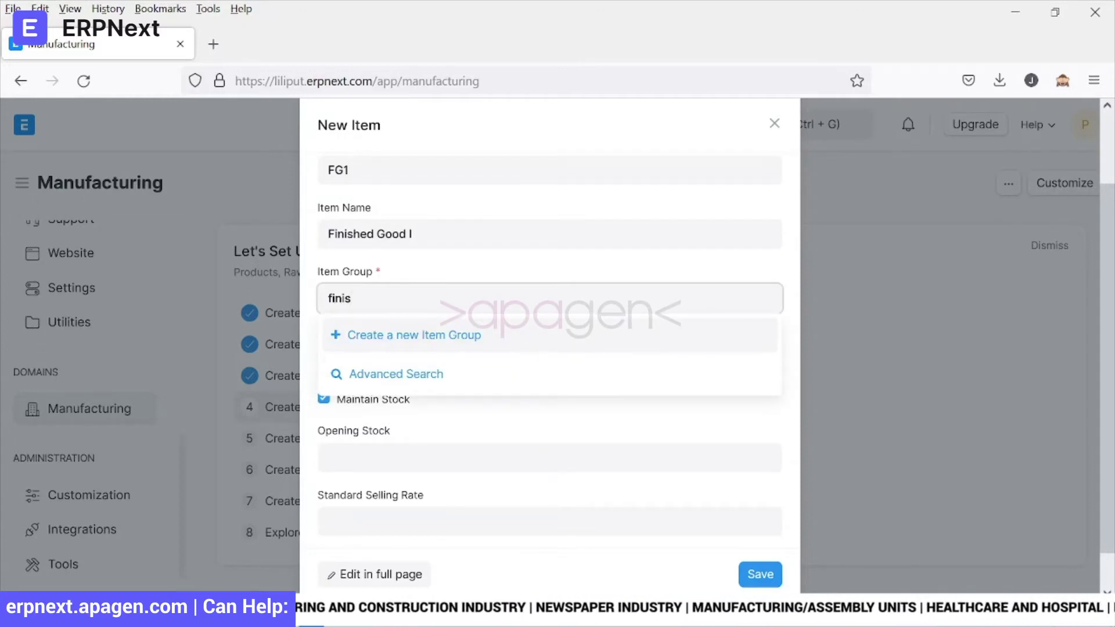
pyautogui.press('Backspace')
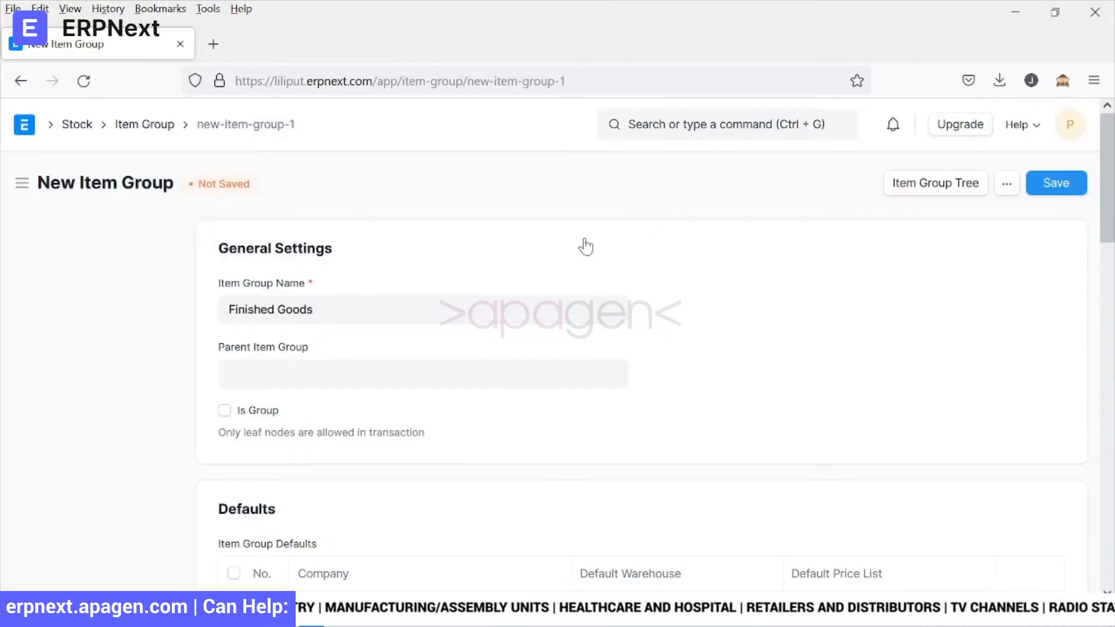
# - Scroll through the New Item Group form sections for Finished Goods
pyautogui.scroll(-3)
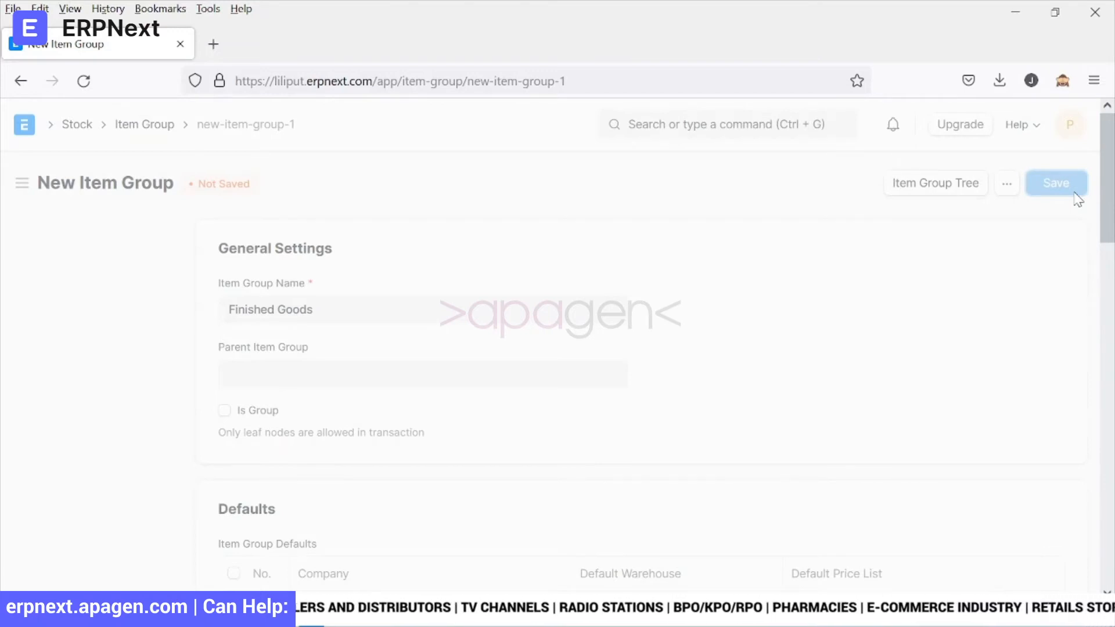
pyautogui.scroll(-3)
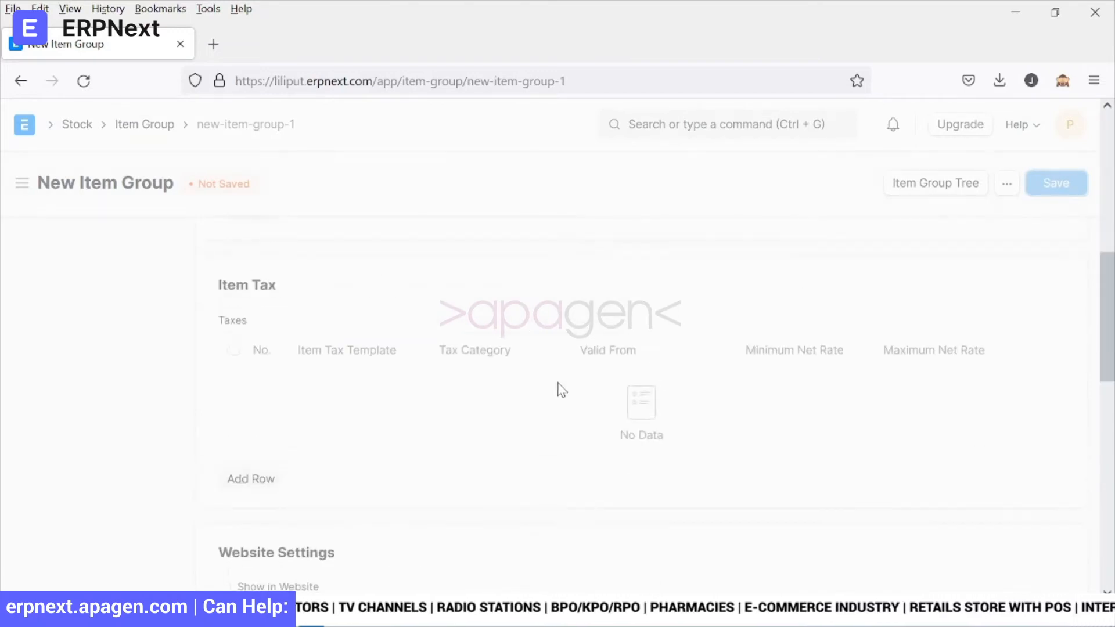
pyautogui.scroll(-3)
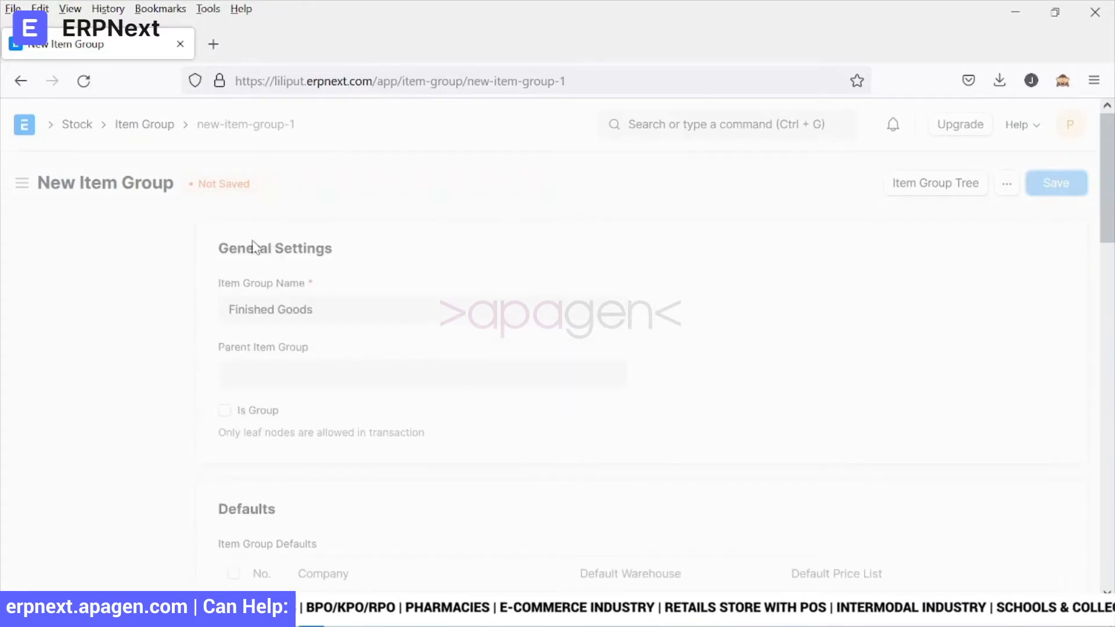
pyautogui.moveTo(88, 481)
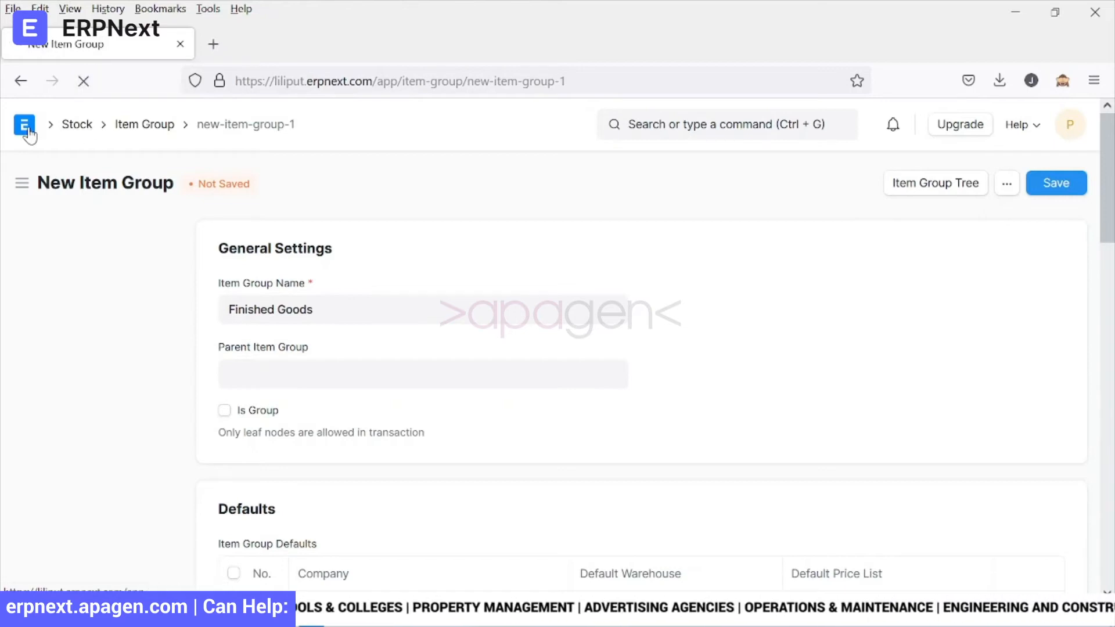
# - Restart the finished good item from the Manufacturing onboarding with code FG1 and name Finished Good I
pyautogui.click(24, 126)
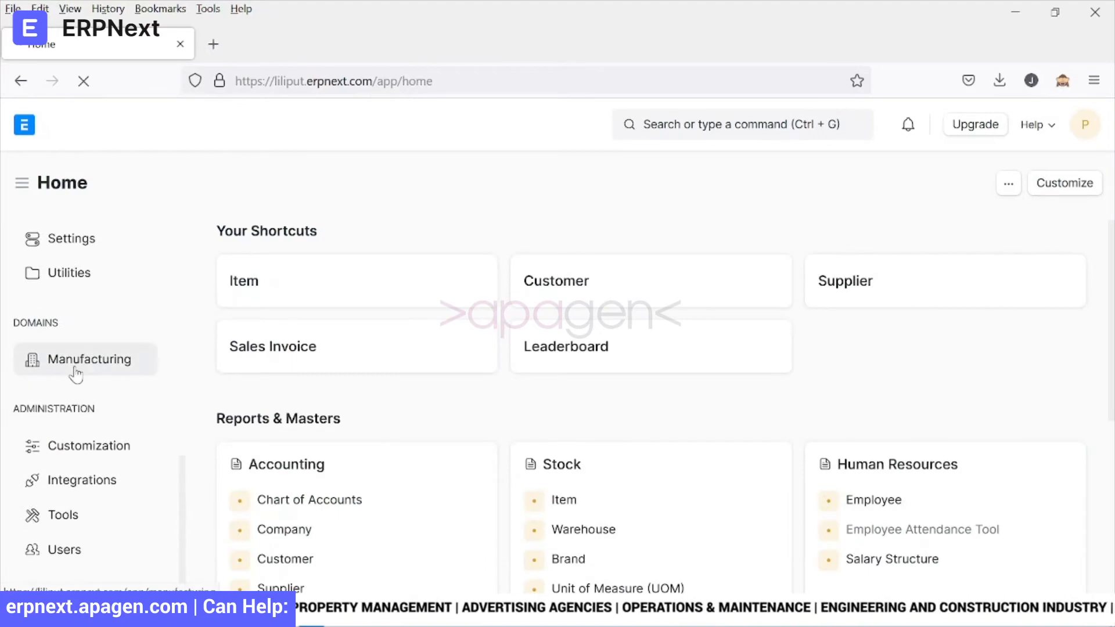
pyautogui.click(88, 360)
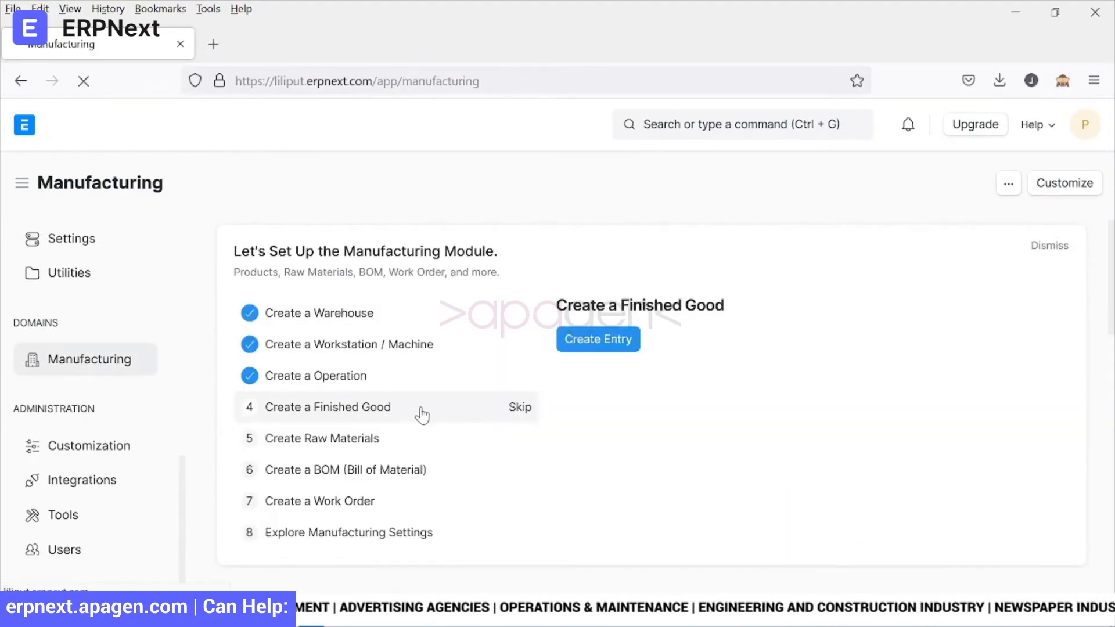
pyautogui.click(598, 339)
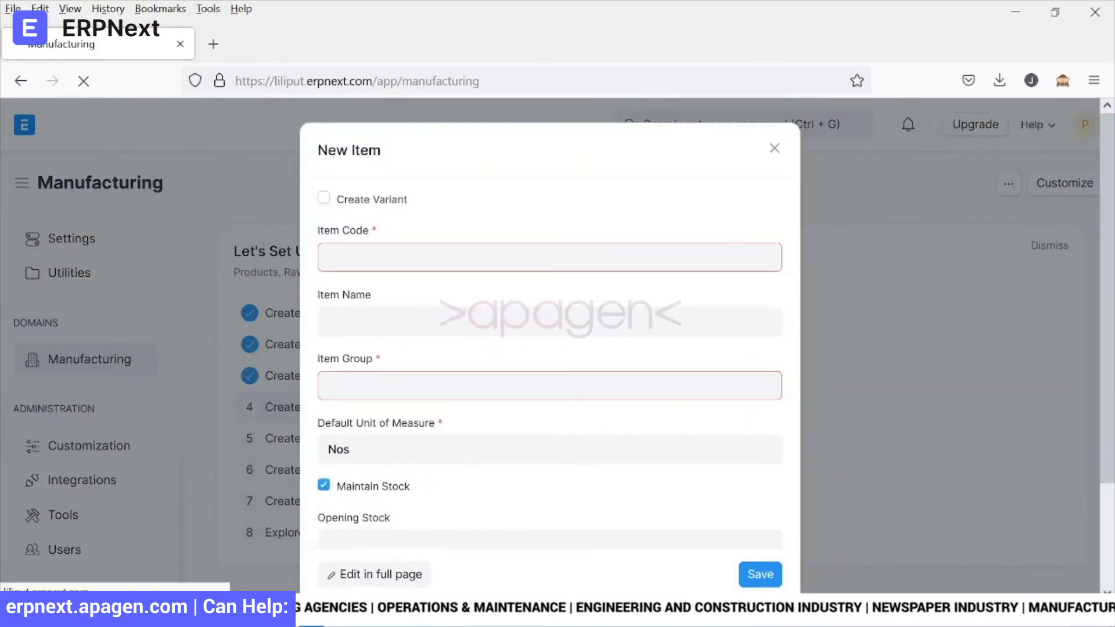
pyautogui.write('FG1')
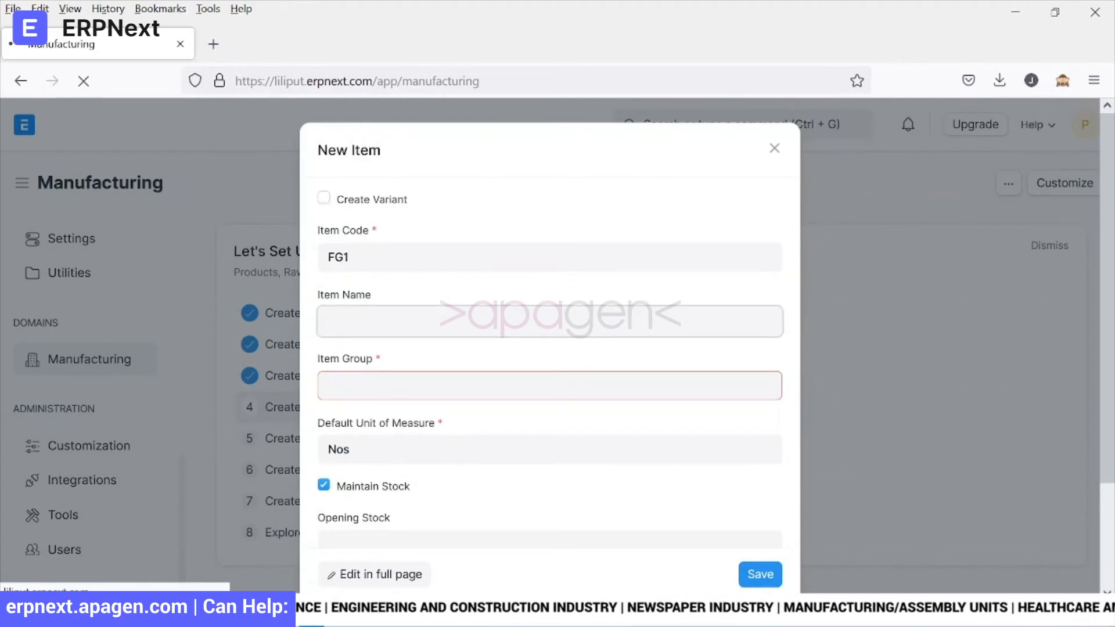
pyautogui.write('Finished Good I')
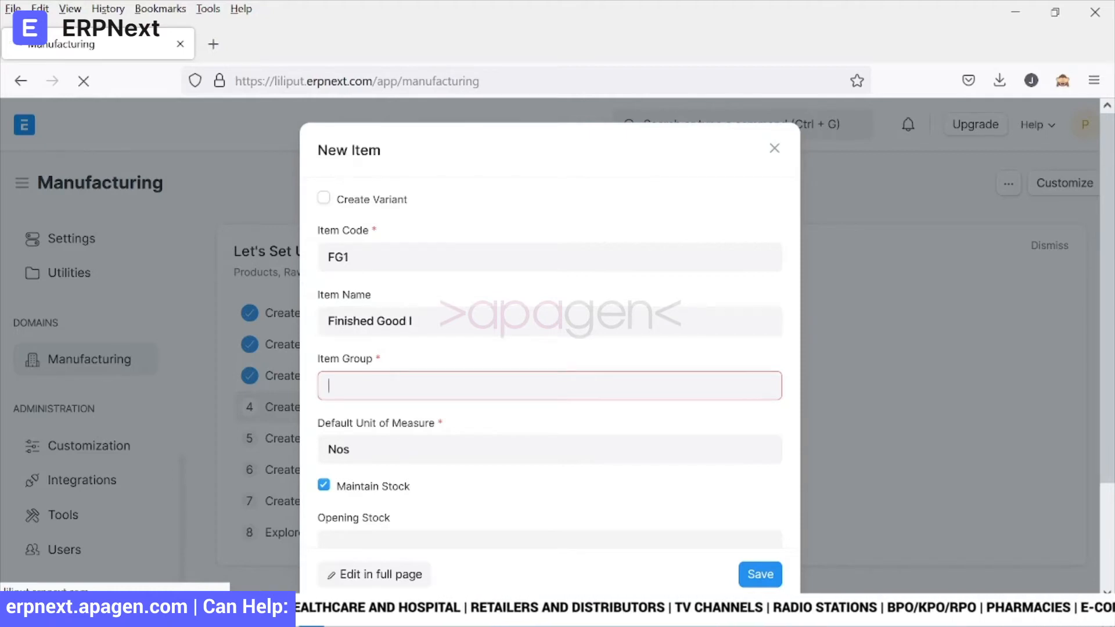
# - Set item group Finished Goods, opening stock 100 and selling rate 65000 for FG1
pyautogui.write('f')
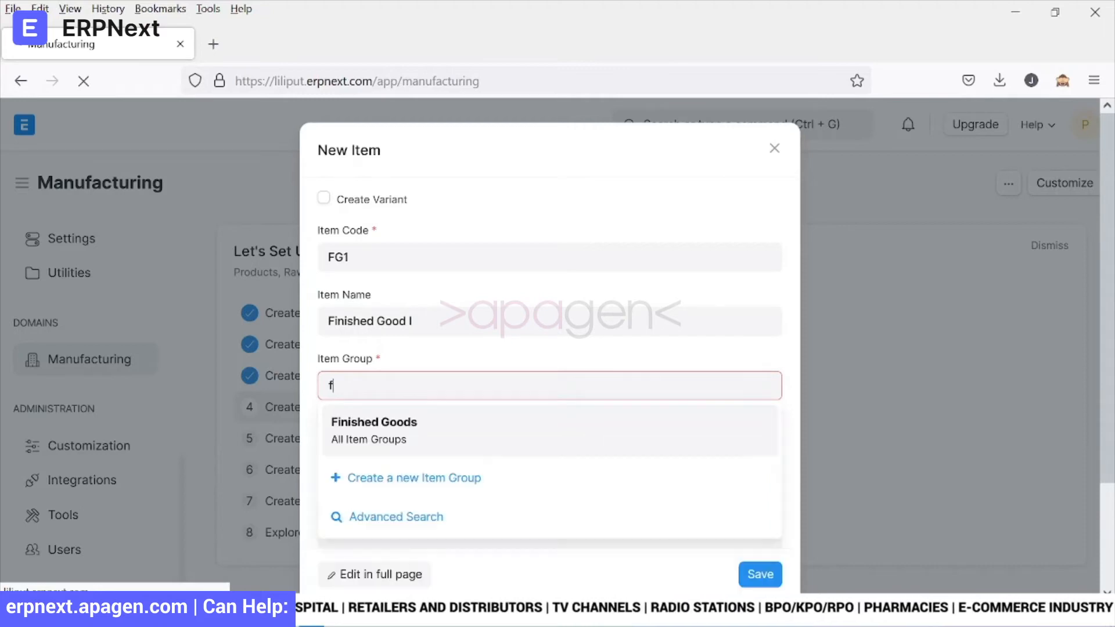
pyautogui.click(374, 423)
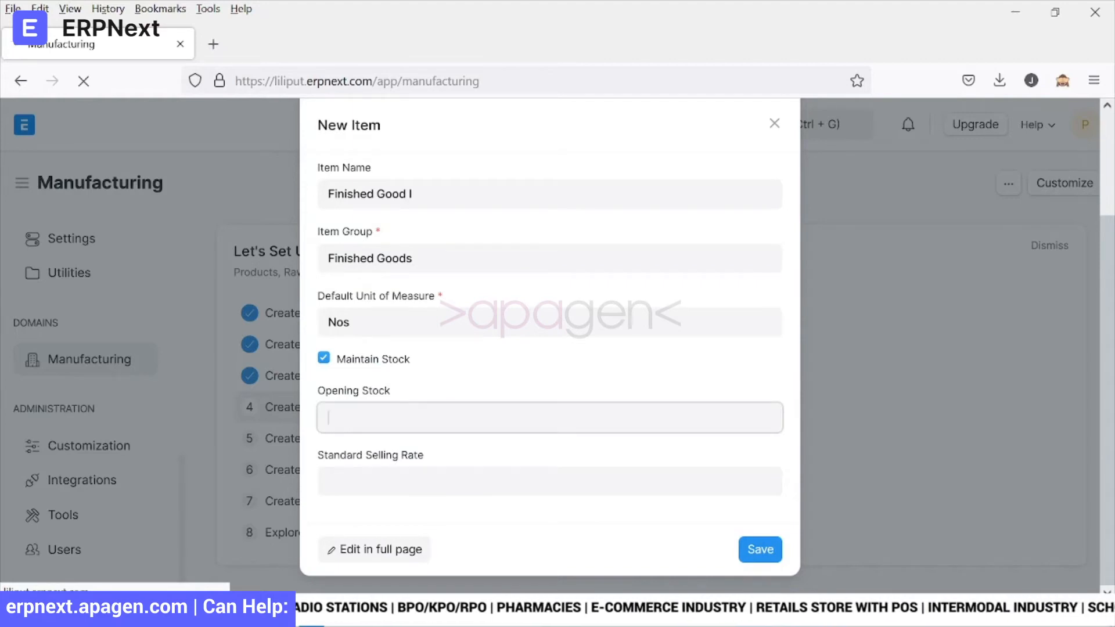
pyautogui.write('100.000')
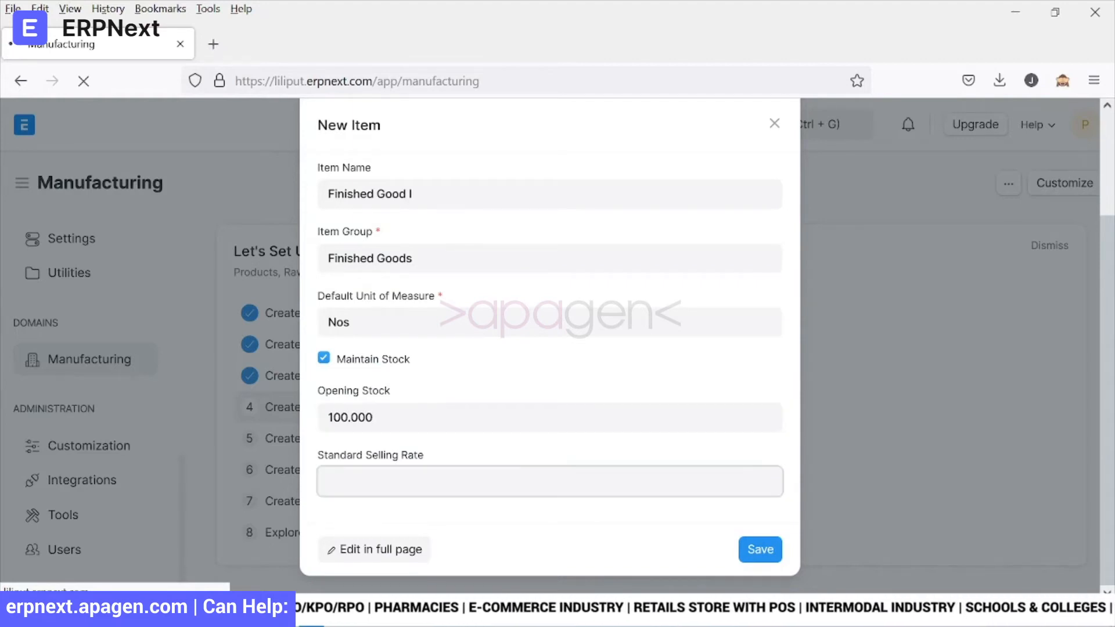
pyautogui.moveTo(490, 524)
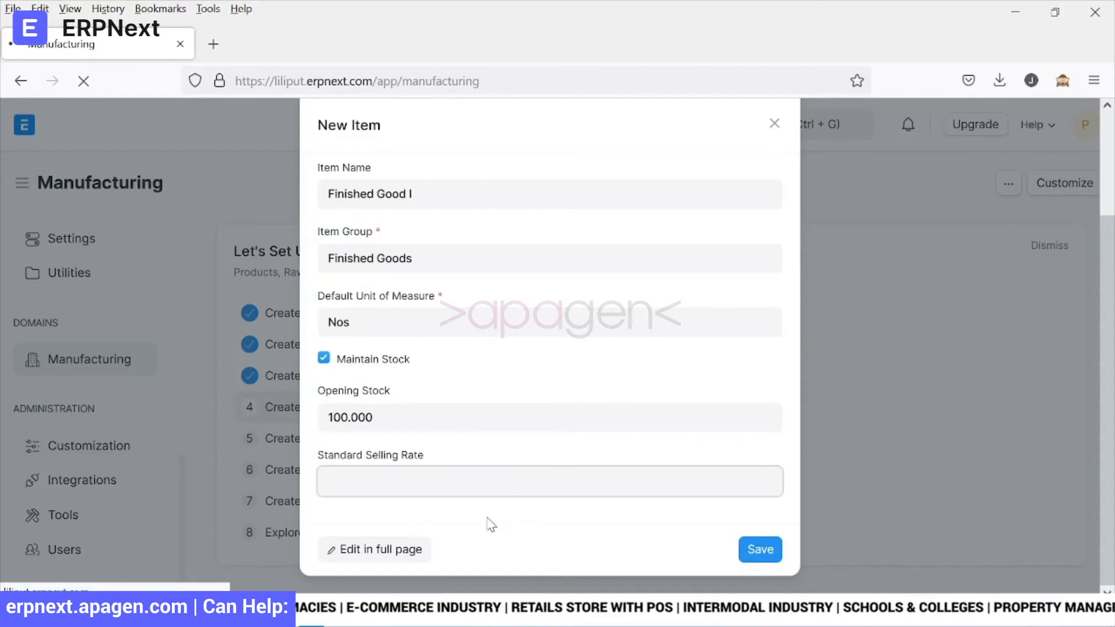
pyautogui.write('65000')
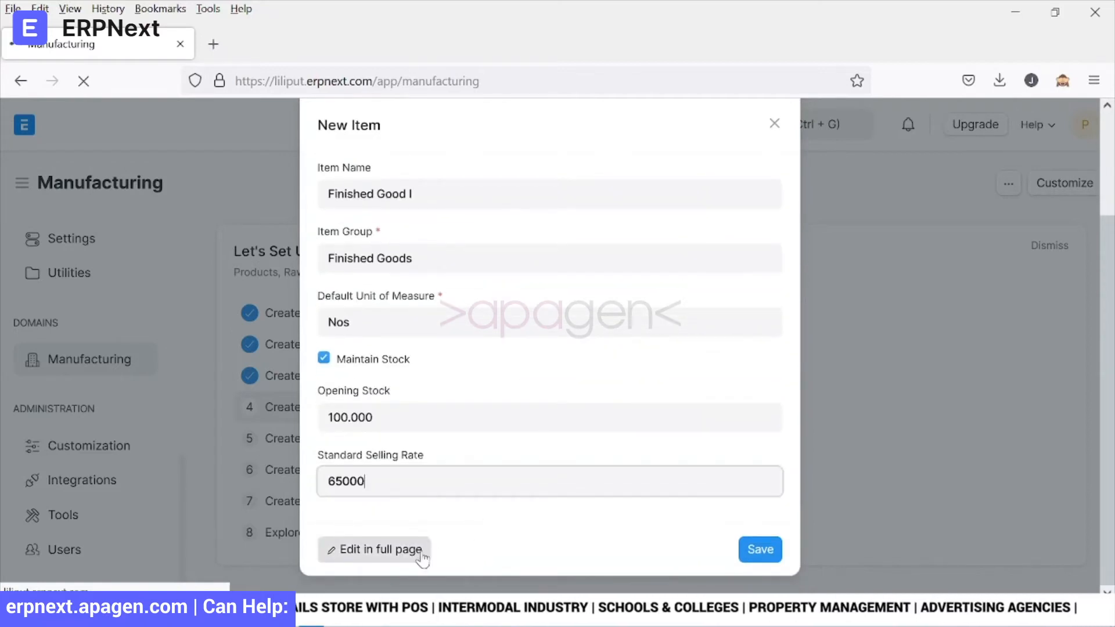
pyautogui.moveTo(456, 553)
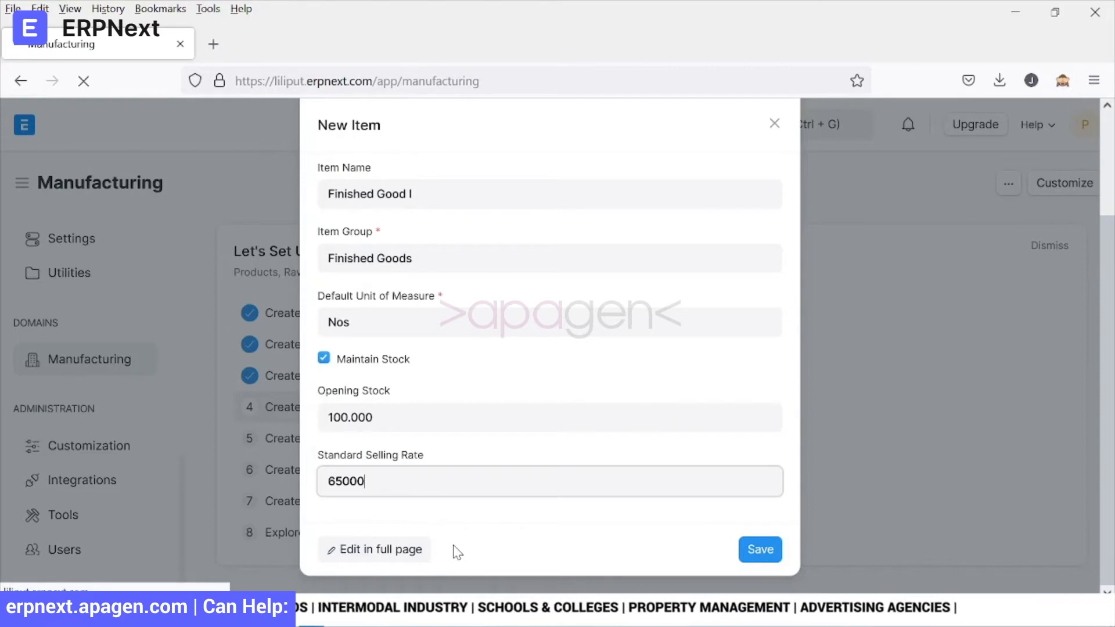
# - Continue FG1 in the full item form and set its HSN/SAC code to 39234000
pyautogui.click(381, 550)
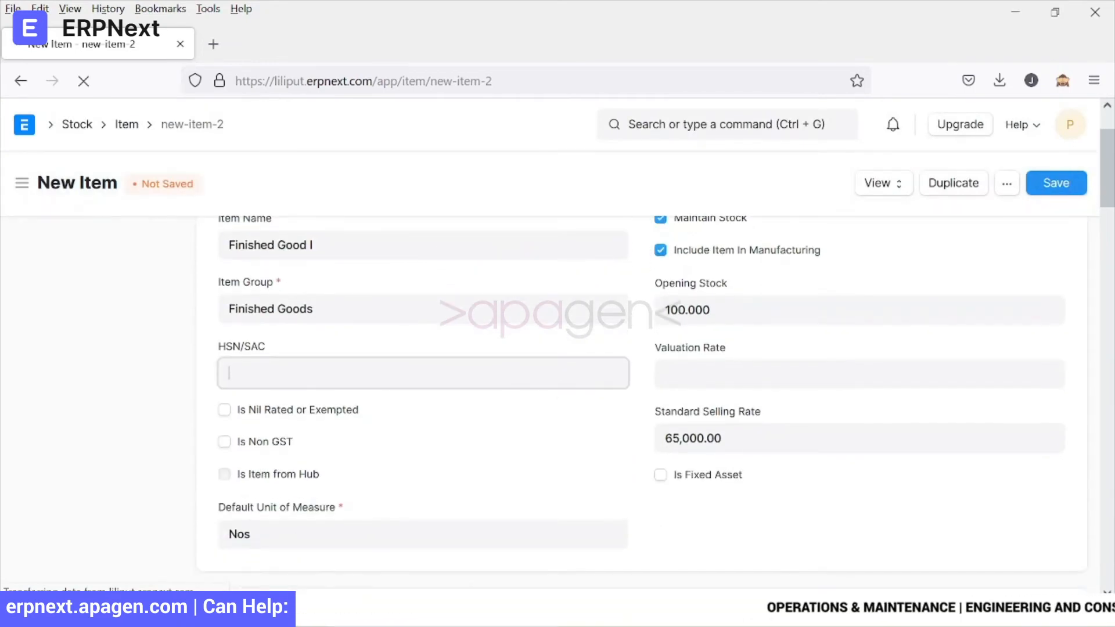
pyautogui.write('234562')
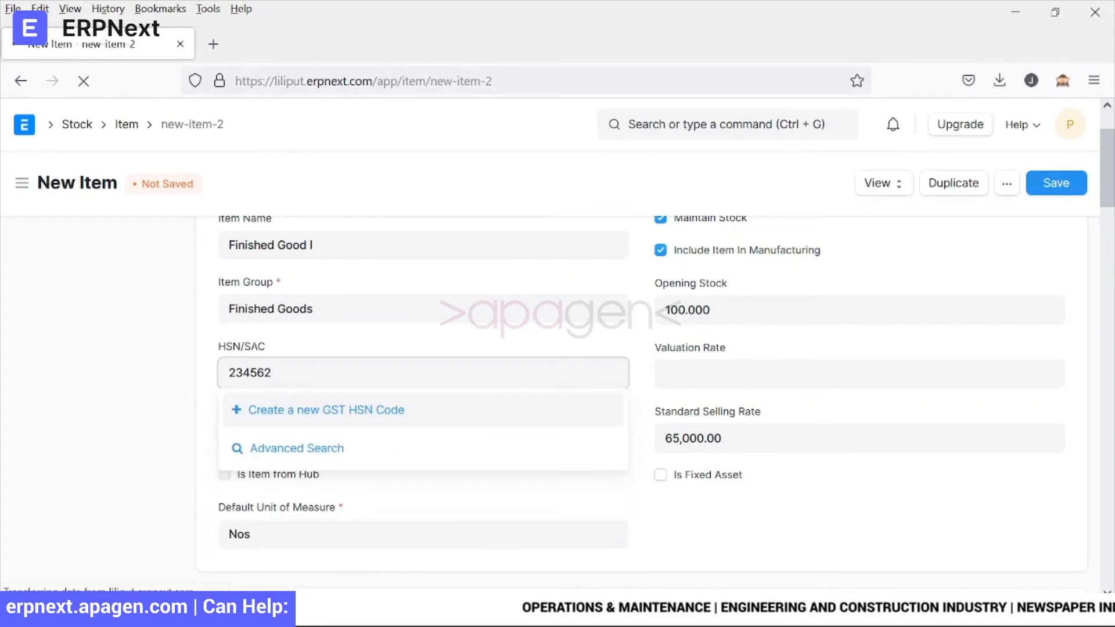
pyautogui.tripleClick(249, 373)
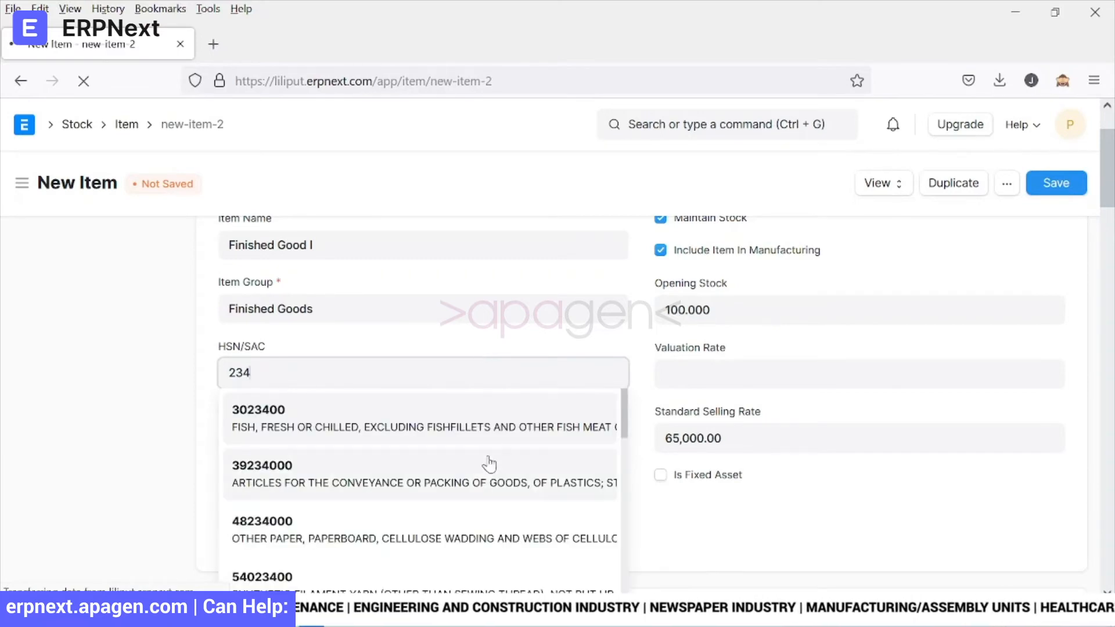
pyautogui.click(261, 466)
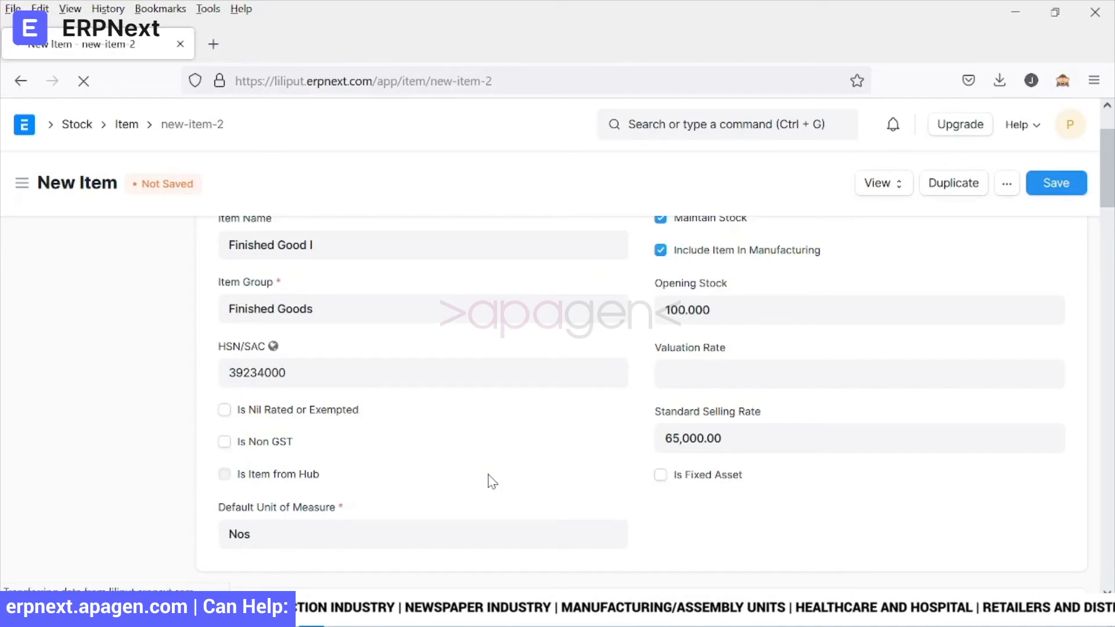
pyautogui.moveTo(274, 346)
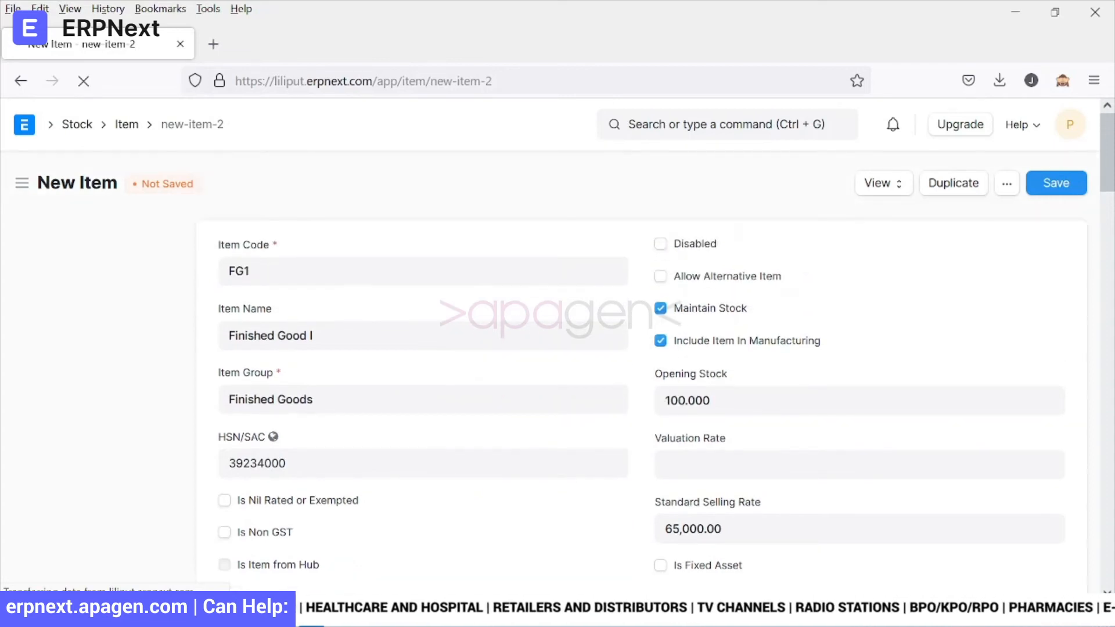
pyautogui.scroll(-3)
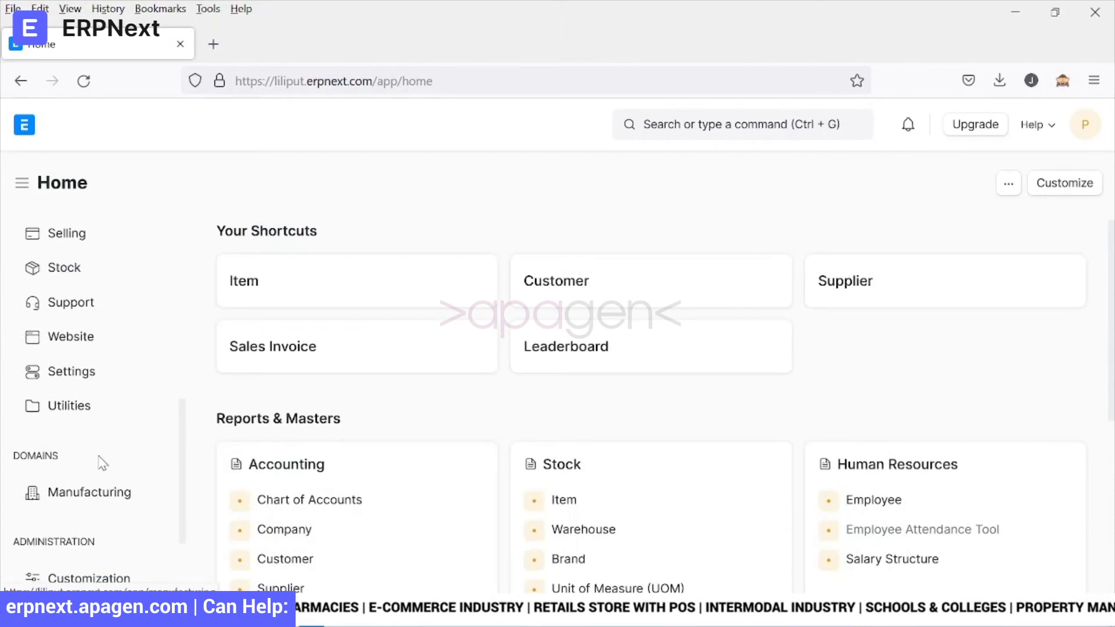
# - Return to the Manufacturing onboarding and start a new item for Create Raw Materials
pyautogui.click(90, 492)
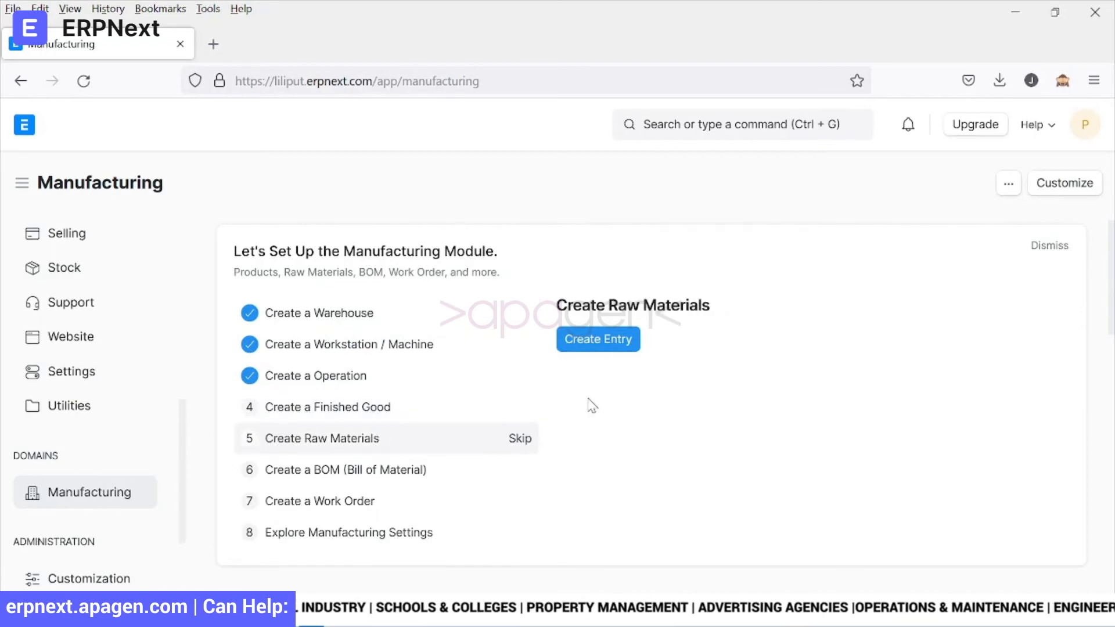
pyautogui.click(598, 339)
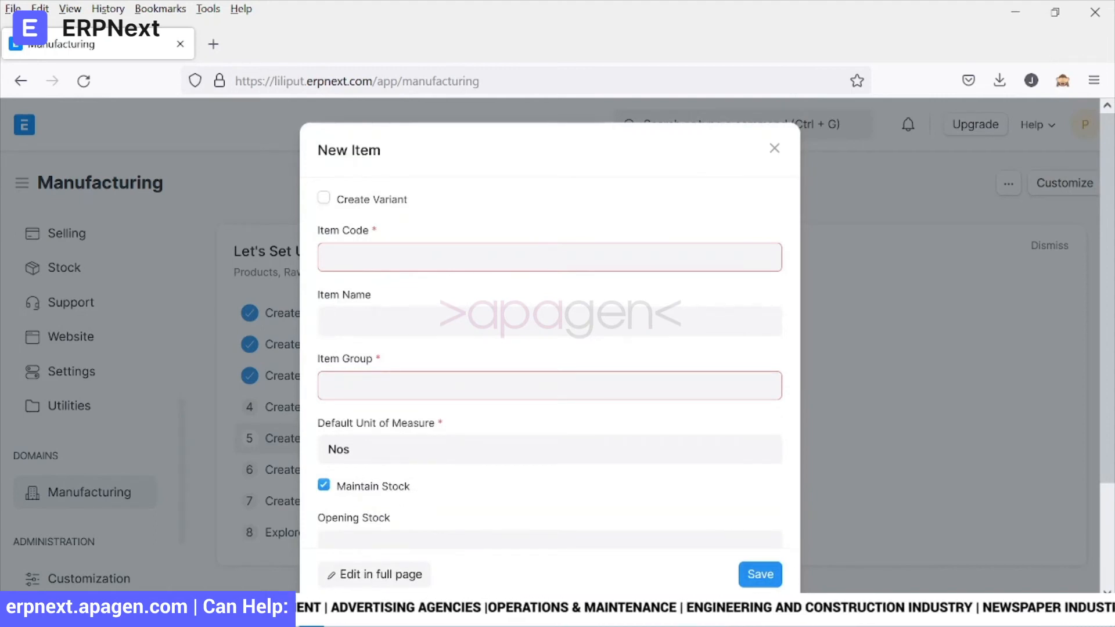
# - Fill in item RM1, Raw Material I, in group Raw Material and save it
pyautogui.write('RM1')
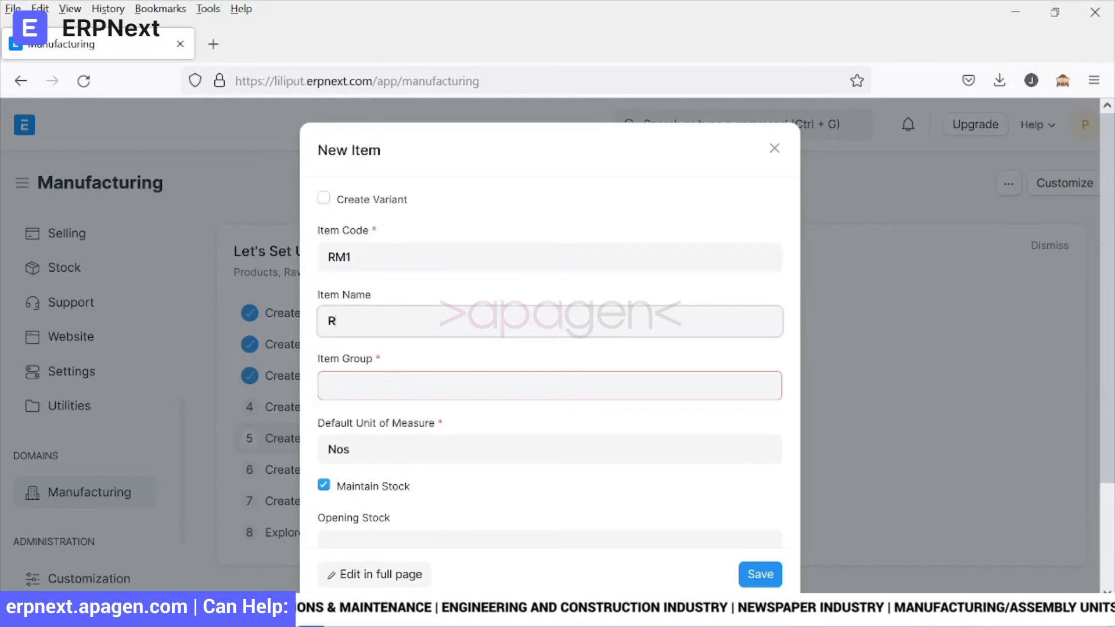
pyautogui.write('aw Material')
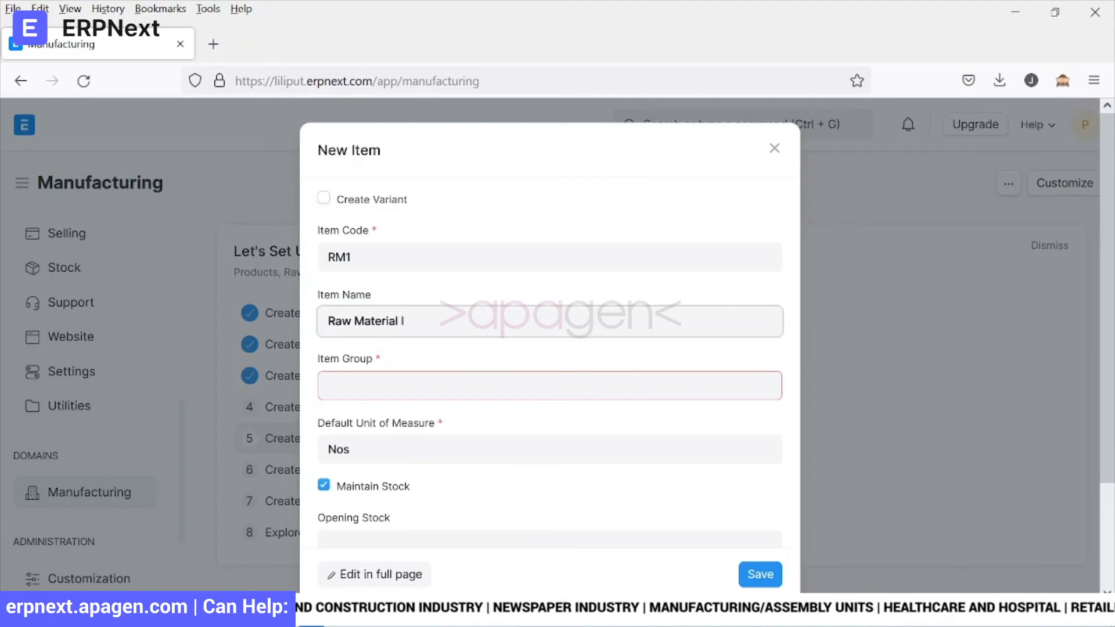
pyautogui.write('raw')
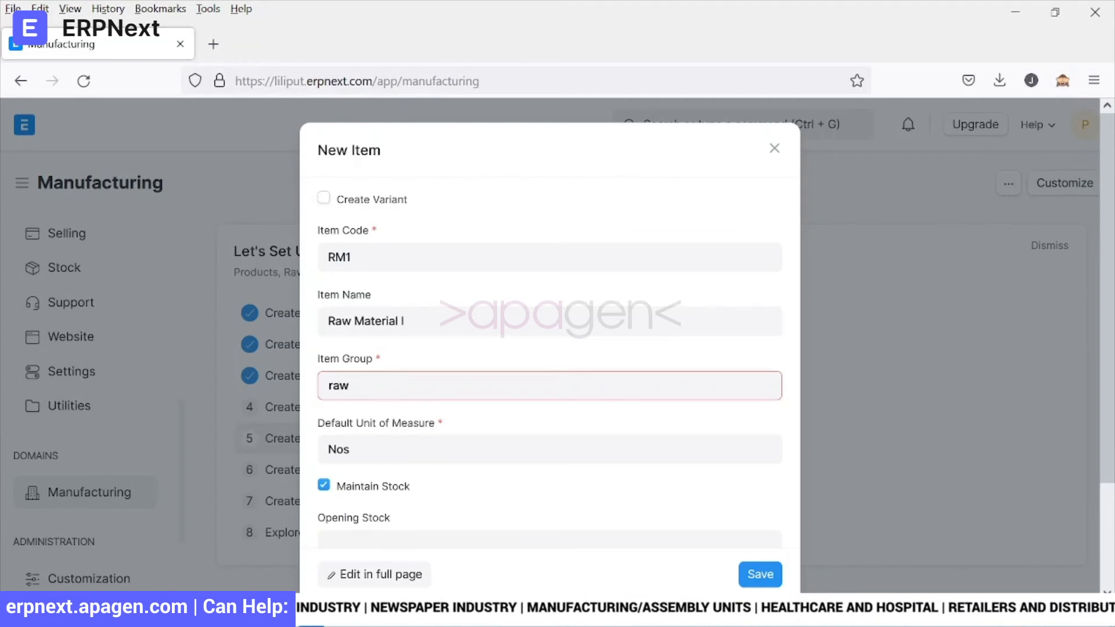
pyautogui.write('Raw Material')
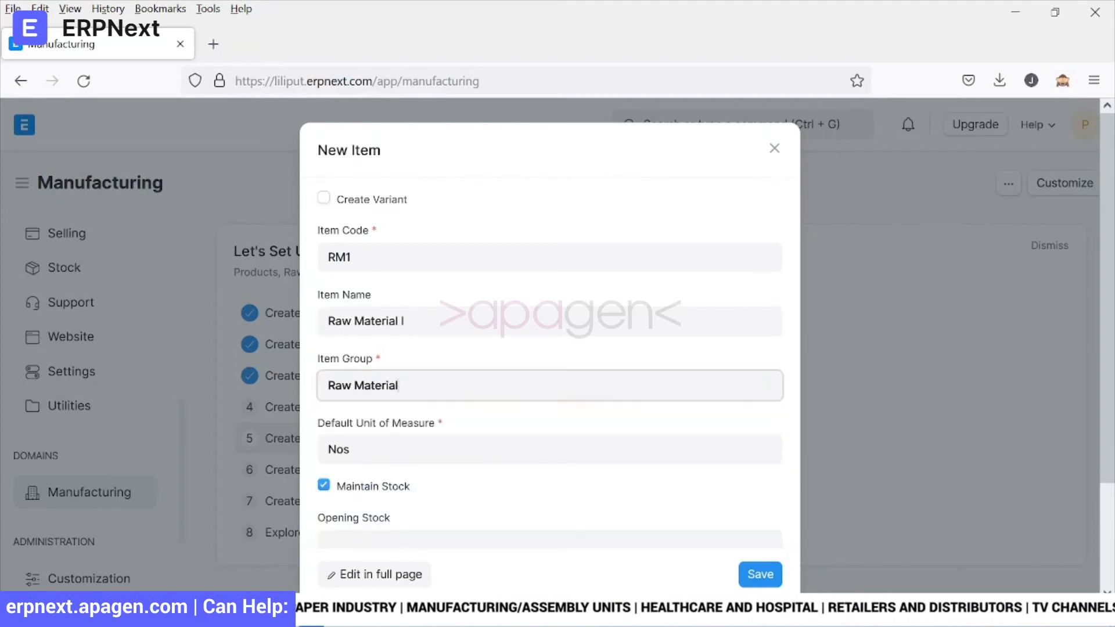
pyautogui.scroll(-3)
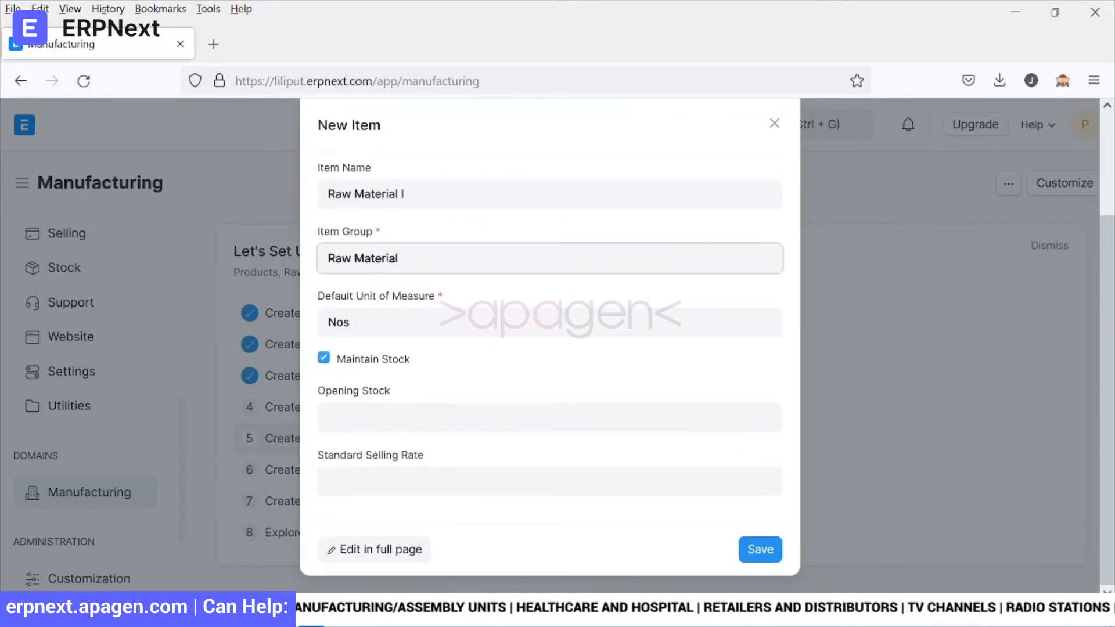
pyautogui.moveTo(414, 524)
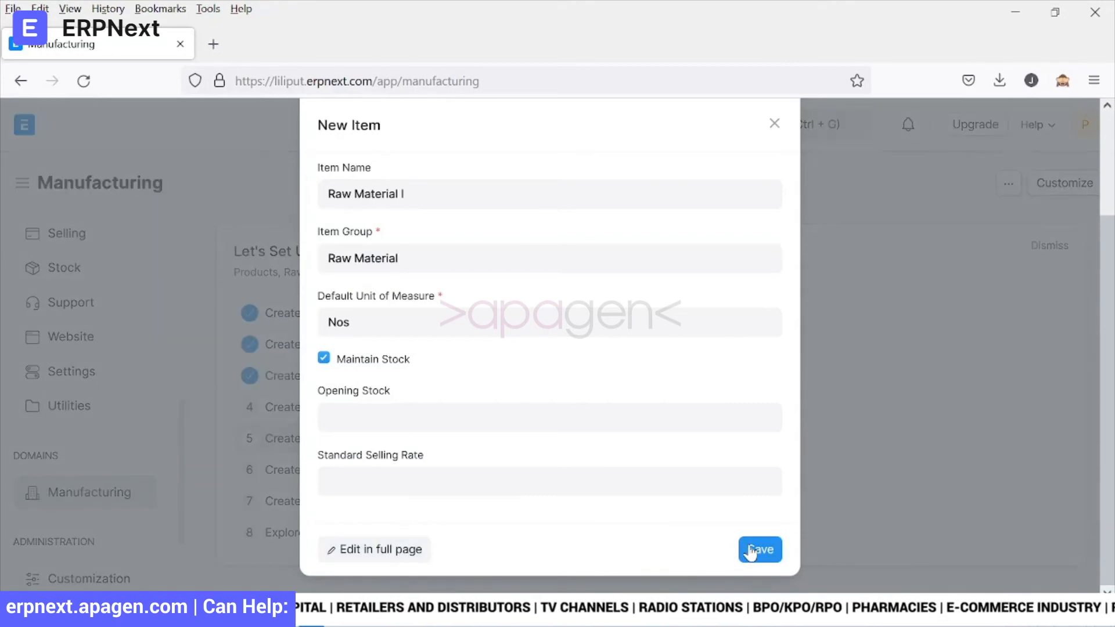
pyautogui.click(760, 549)
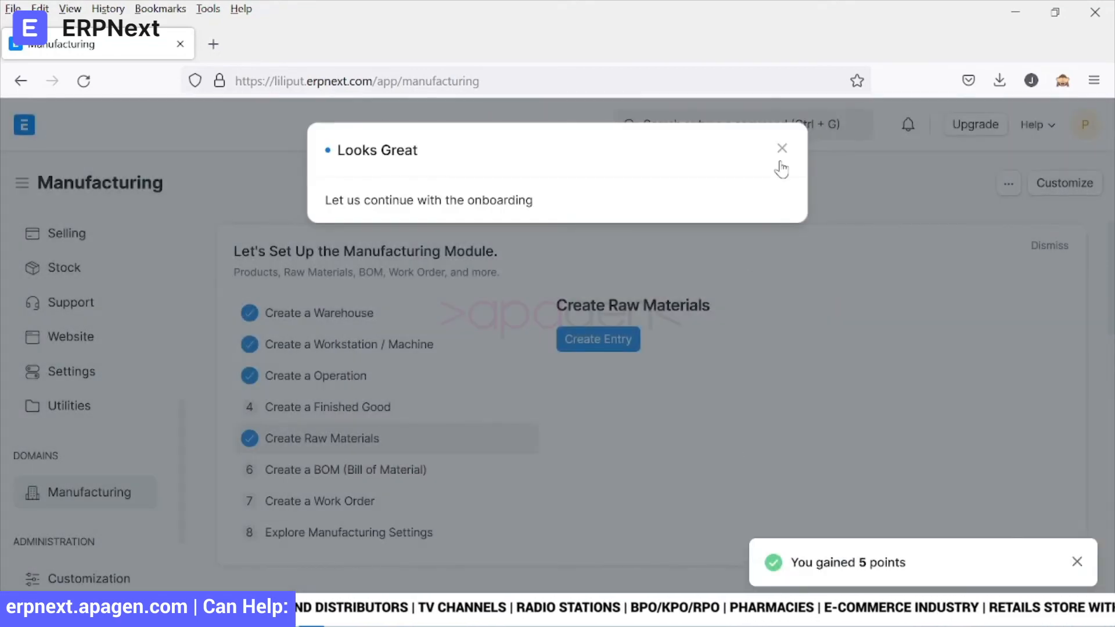
pyautogui.click(781, 148)
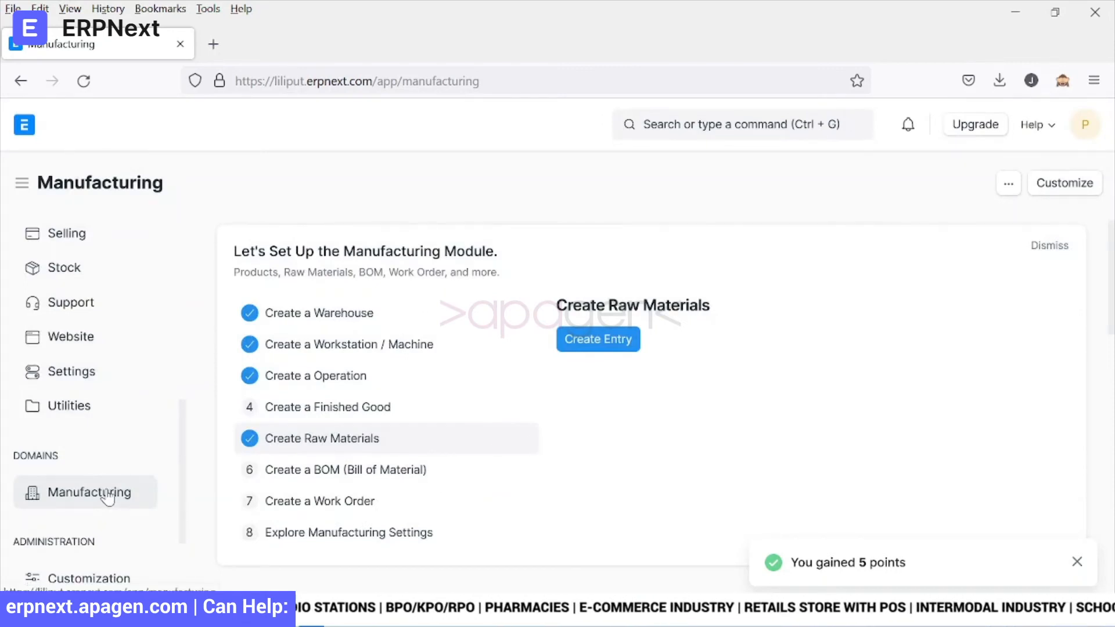
# - Open the Item list from Your Shortcuts and open the Raw Material I record
pyautogui.scroll(-3)
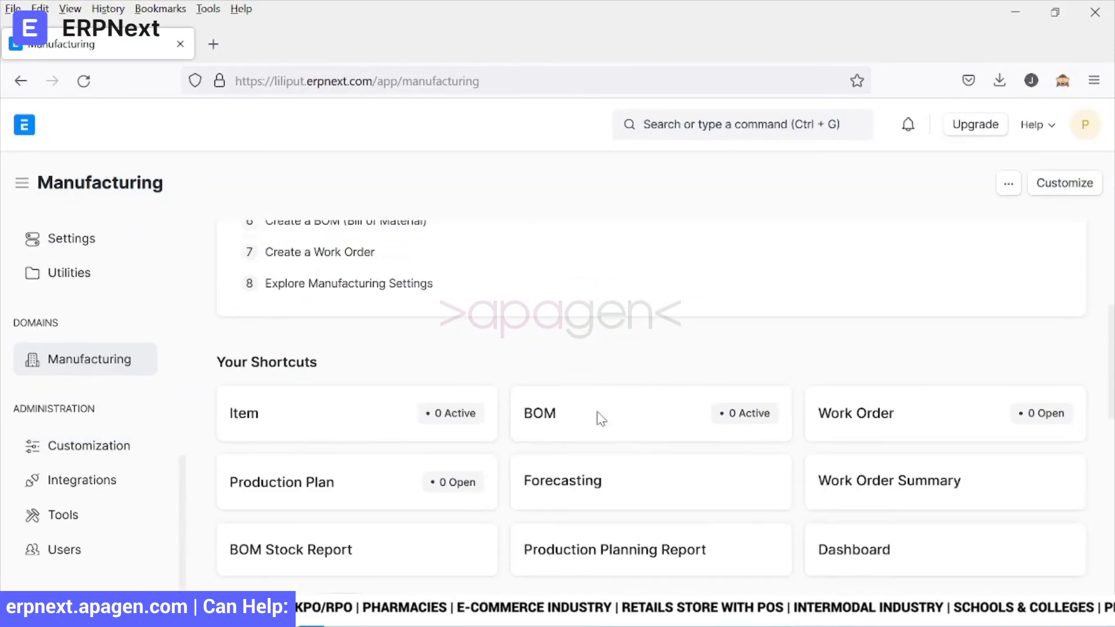
pyautogui.scroll(-3)
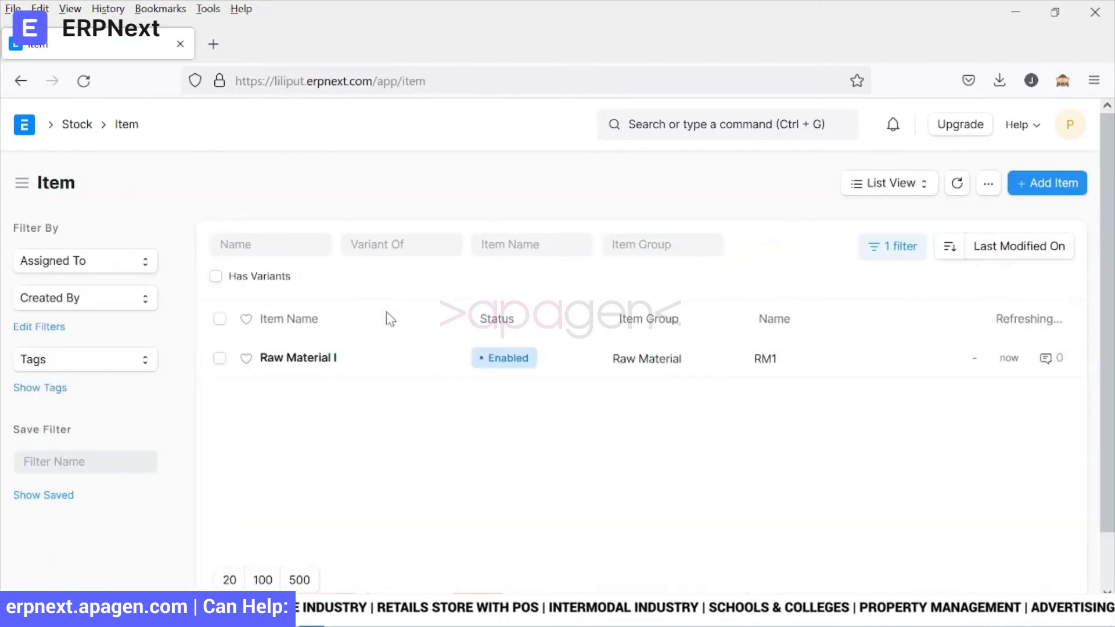
pyautogui.click(297, 358)
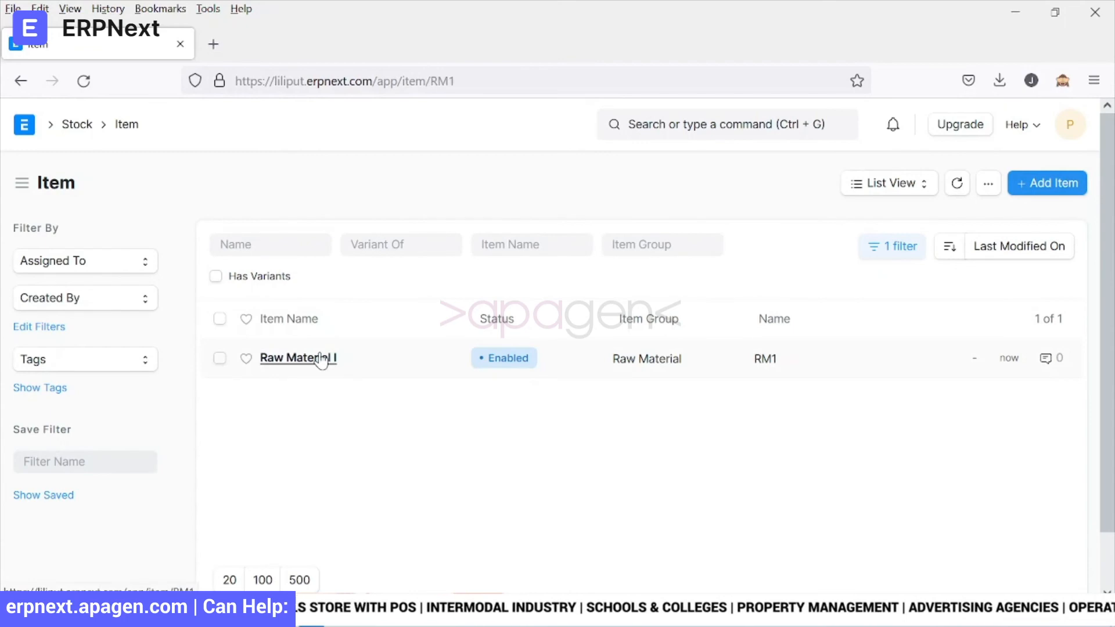
pyautogui.click(298, 358)
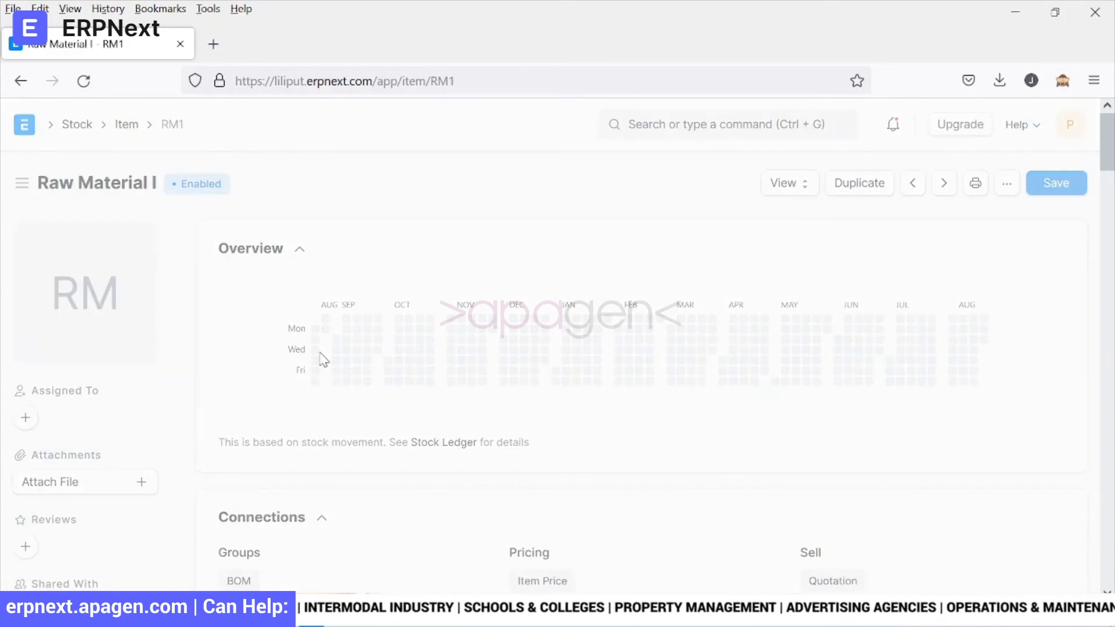
# - Assign HSN/SAC code 90261020 to the Raw Material I item
pyautogui.scroll(-3)
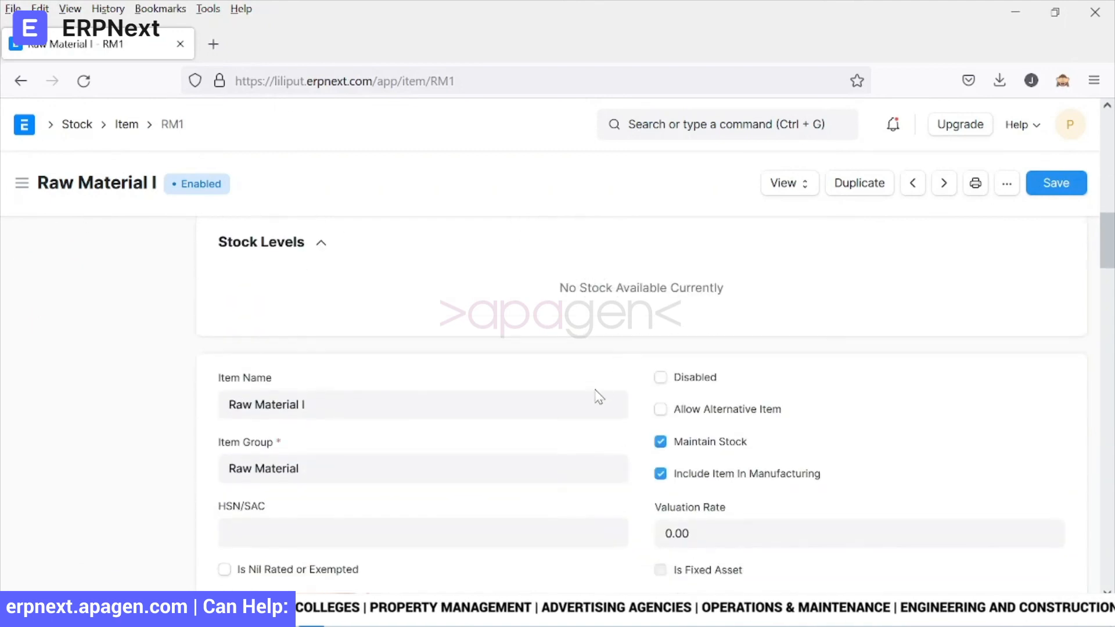
pyautogui.scroll(-3)
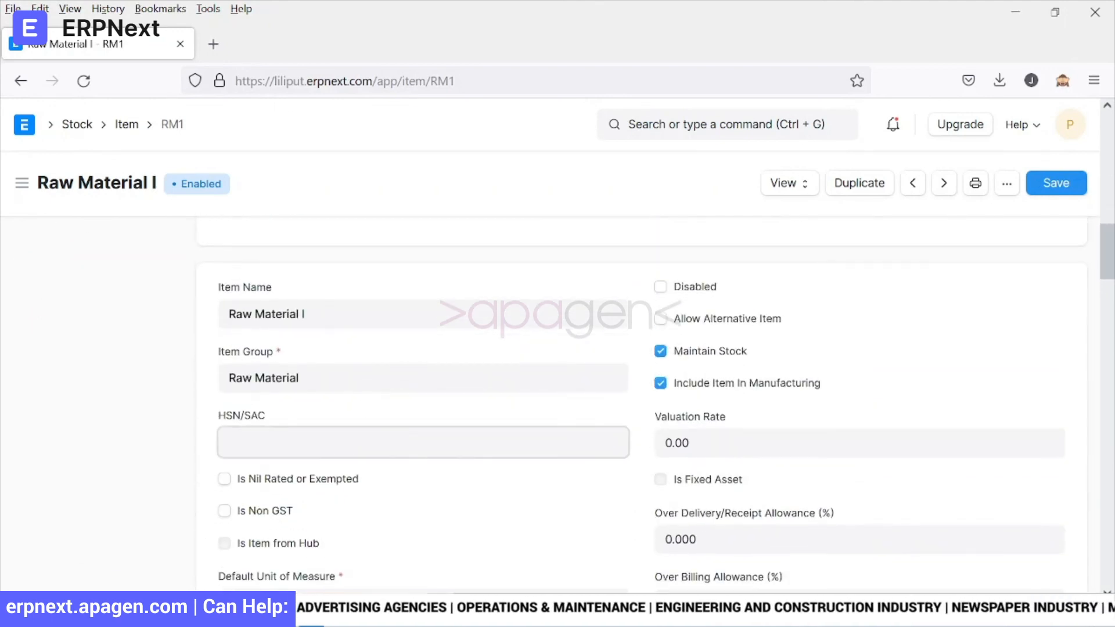
pyautogui.click(423, 442)
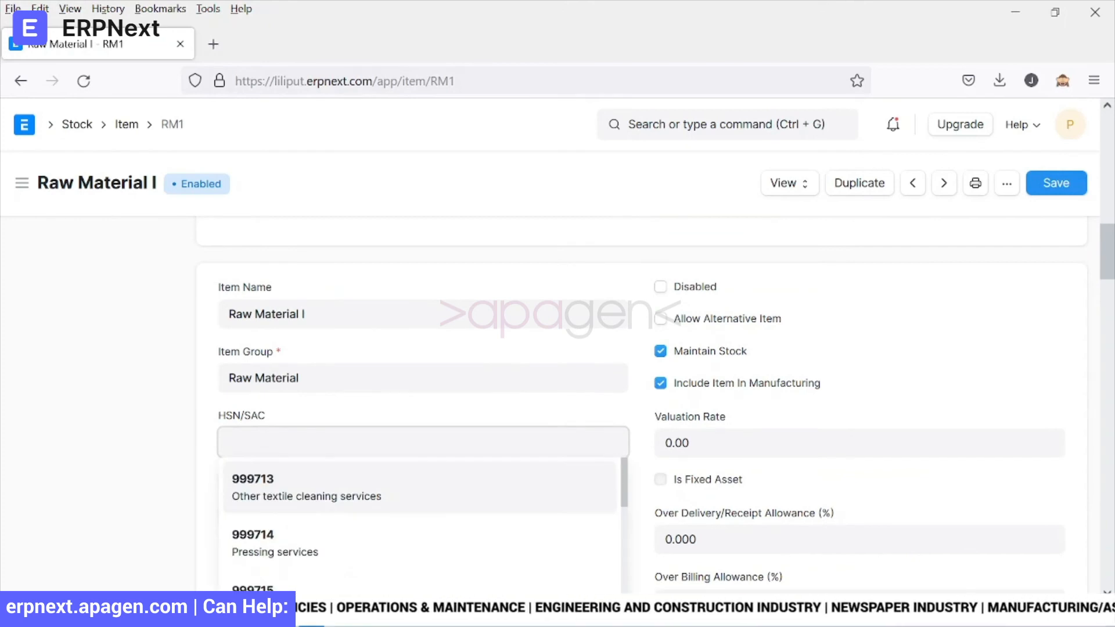
pyautogui.write('4')
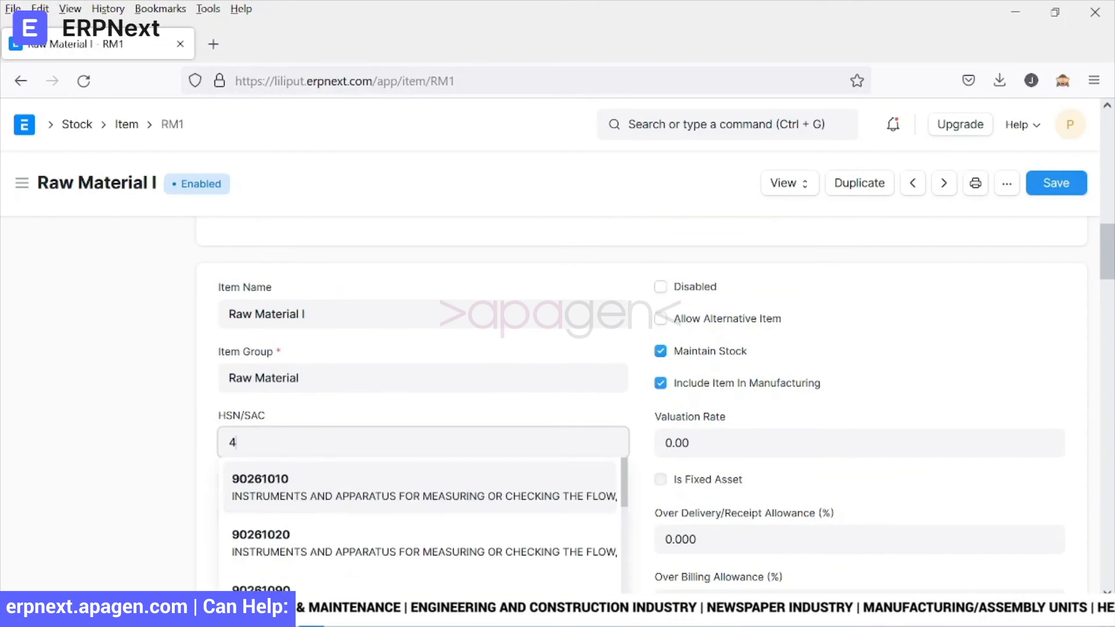
pyautogui.click(260, 534)
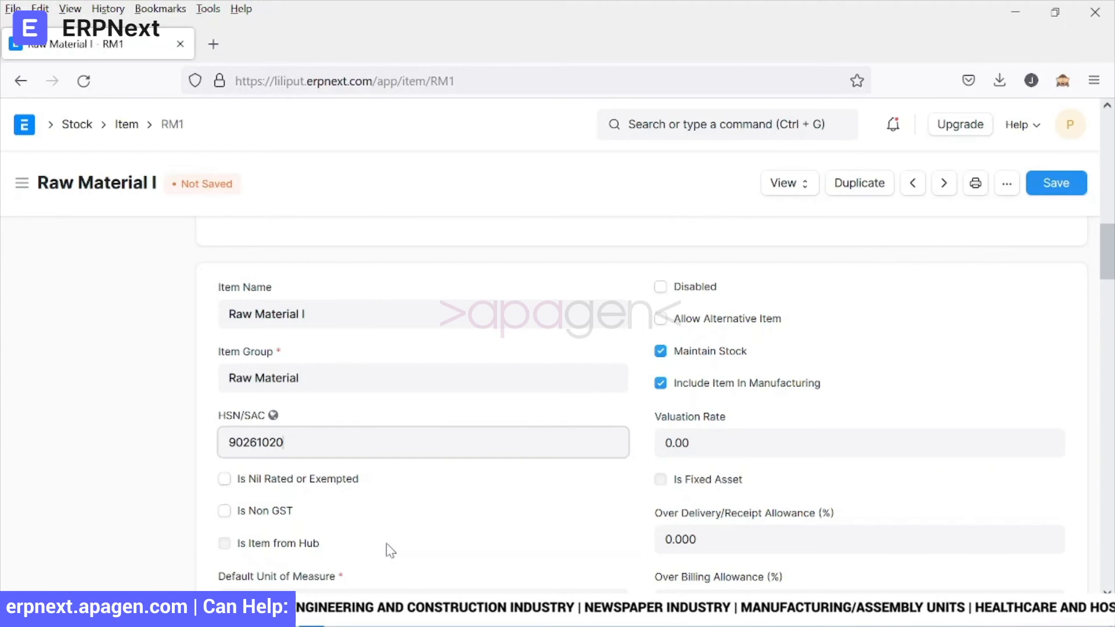
pyautogui.scroll(-3)
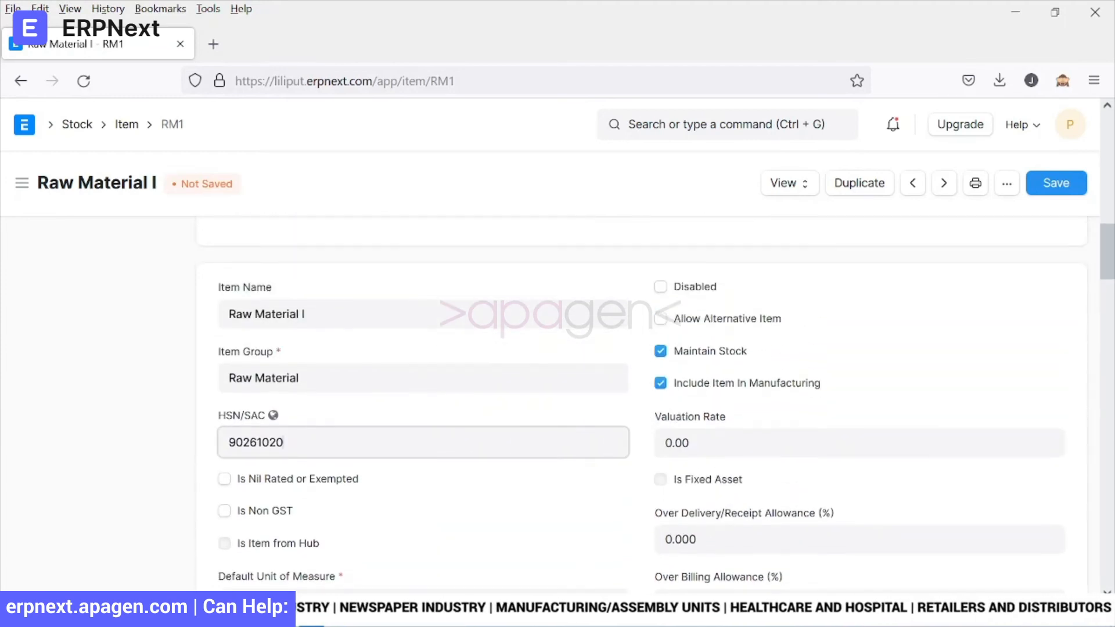
pyautogui.scroll(-3)
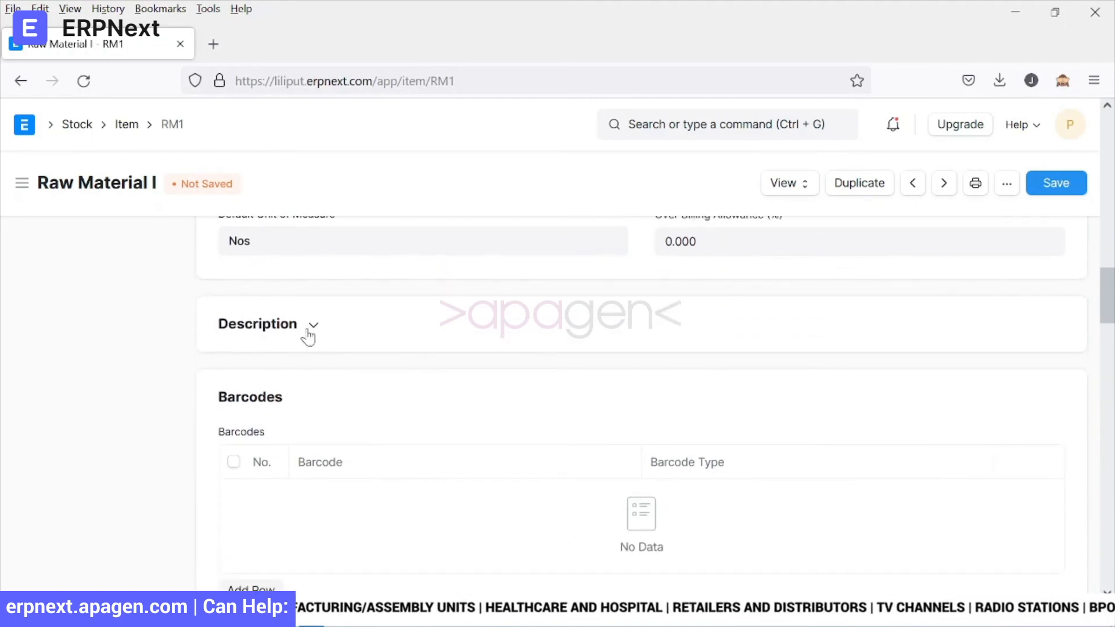
# - Review the Description and Auto re-order sections of the Raw Material I form
pyautogui.click(314, 326)
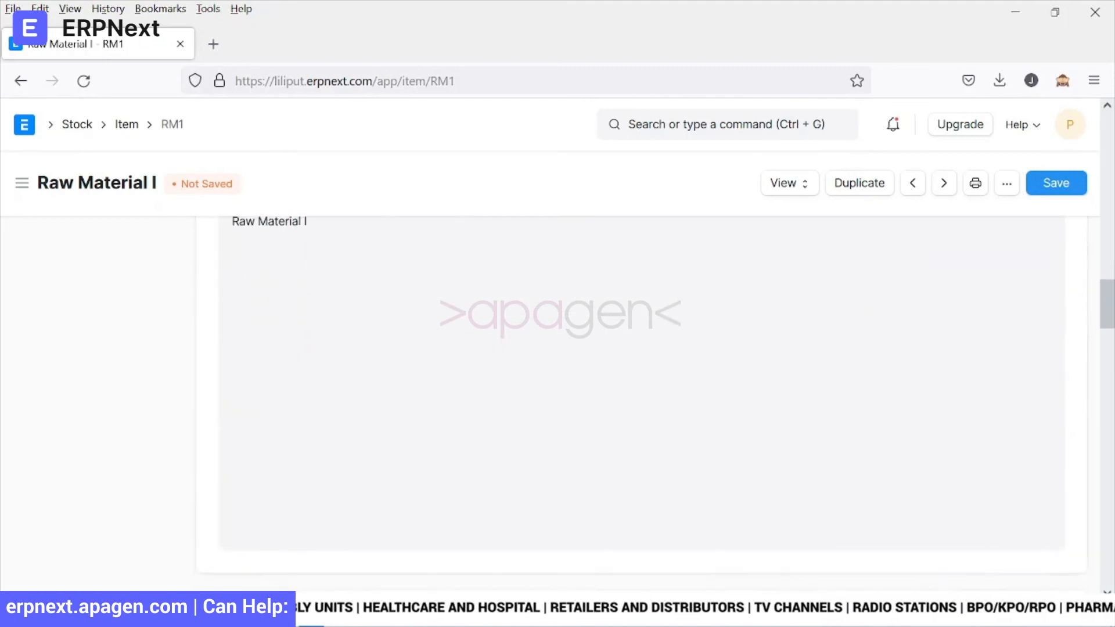
pyautogui.scroll(-3)
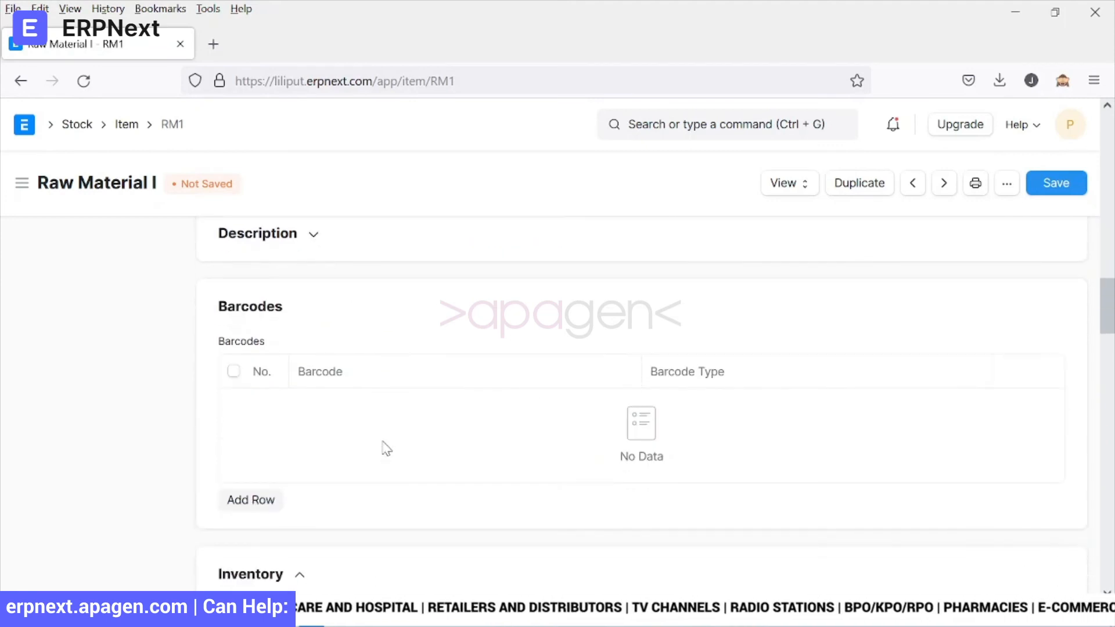
pyautogui.scroll(-3)
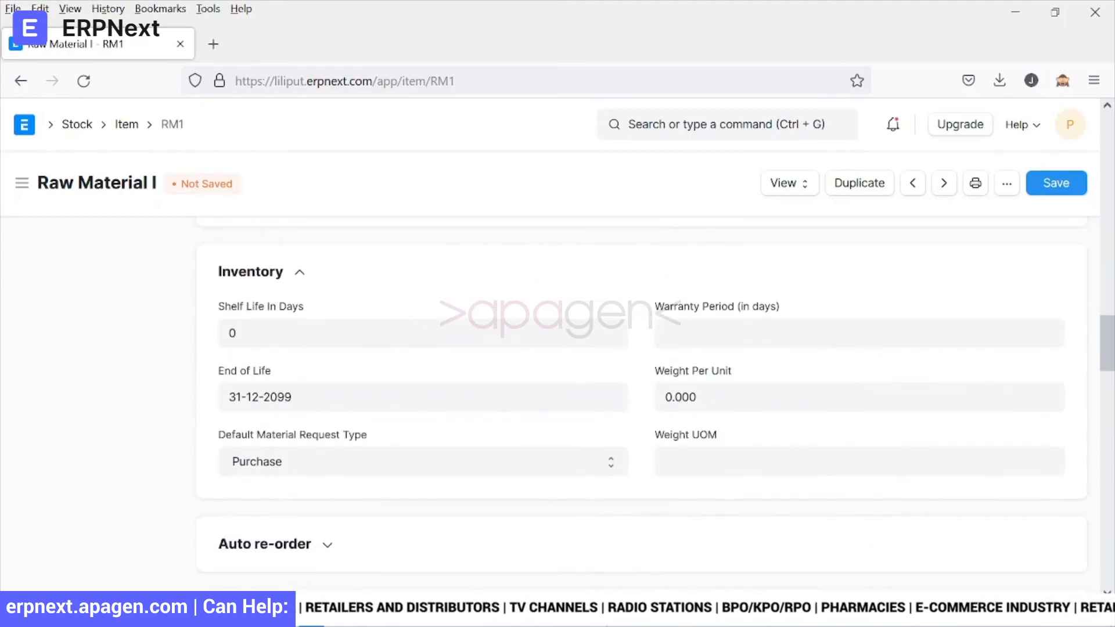
pyautogui.scroll(-3)
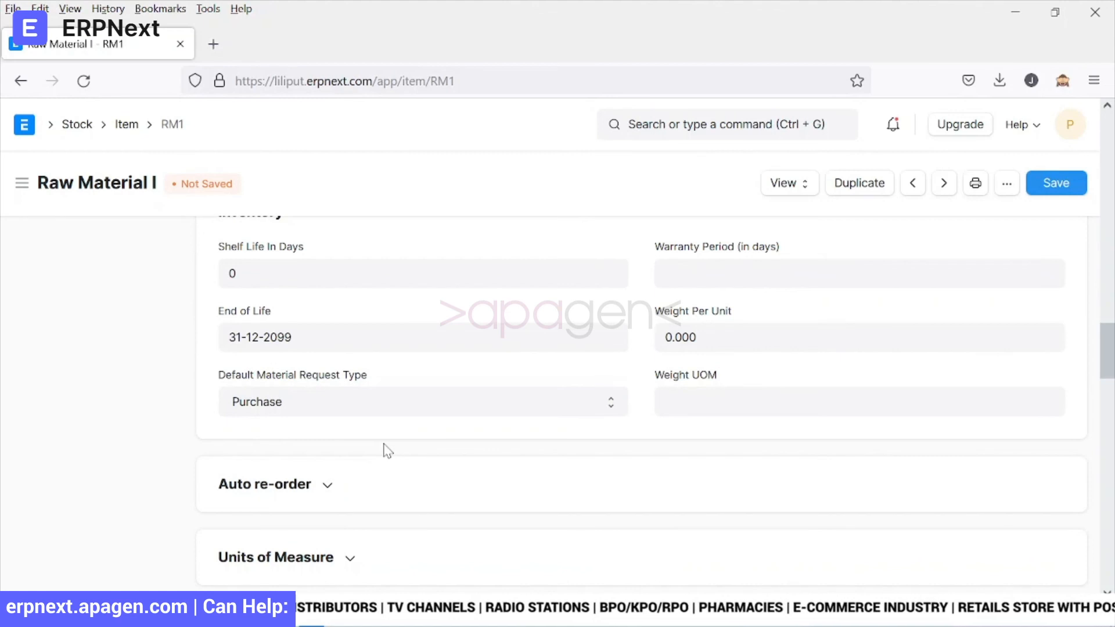
pyautogui.scroll(-3)
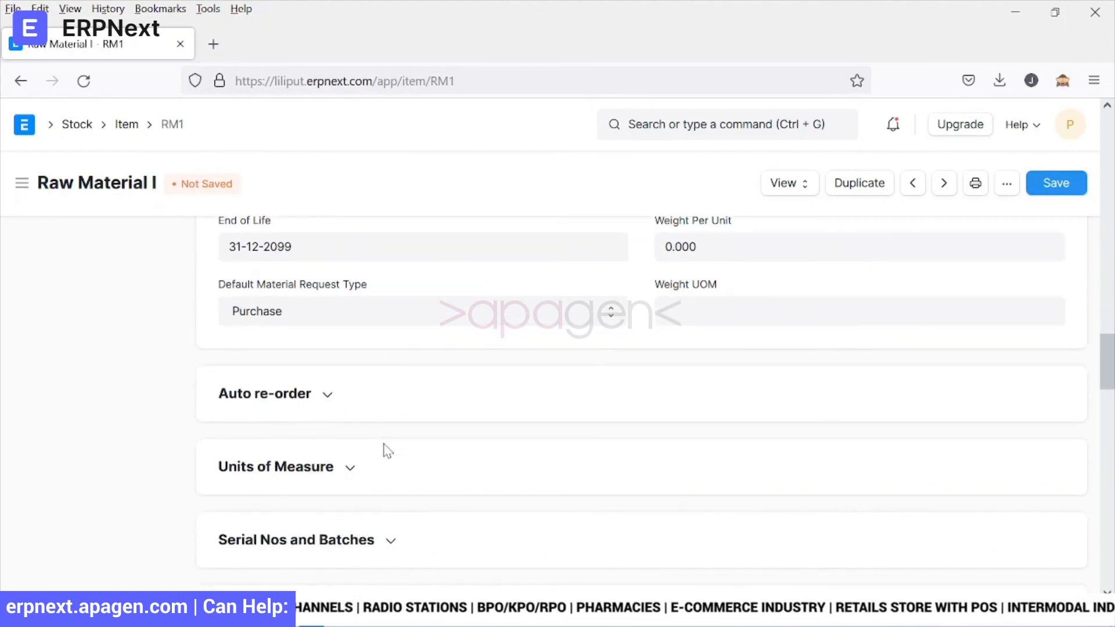
pyautogui.scroll(-3)
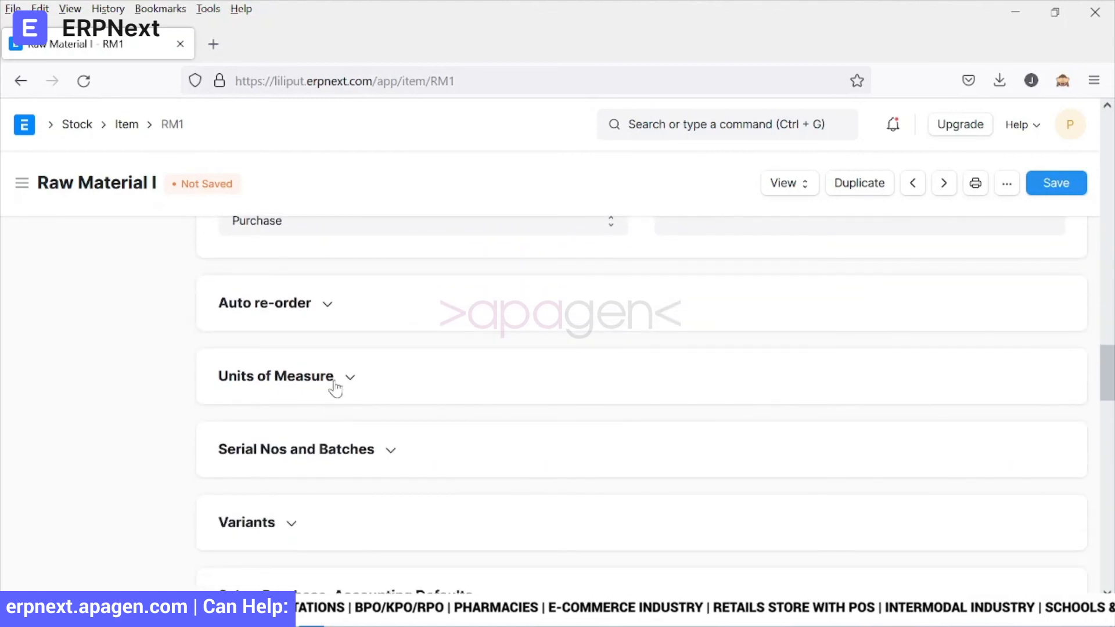
pyautogui.click(265, 303)
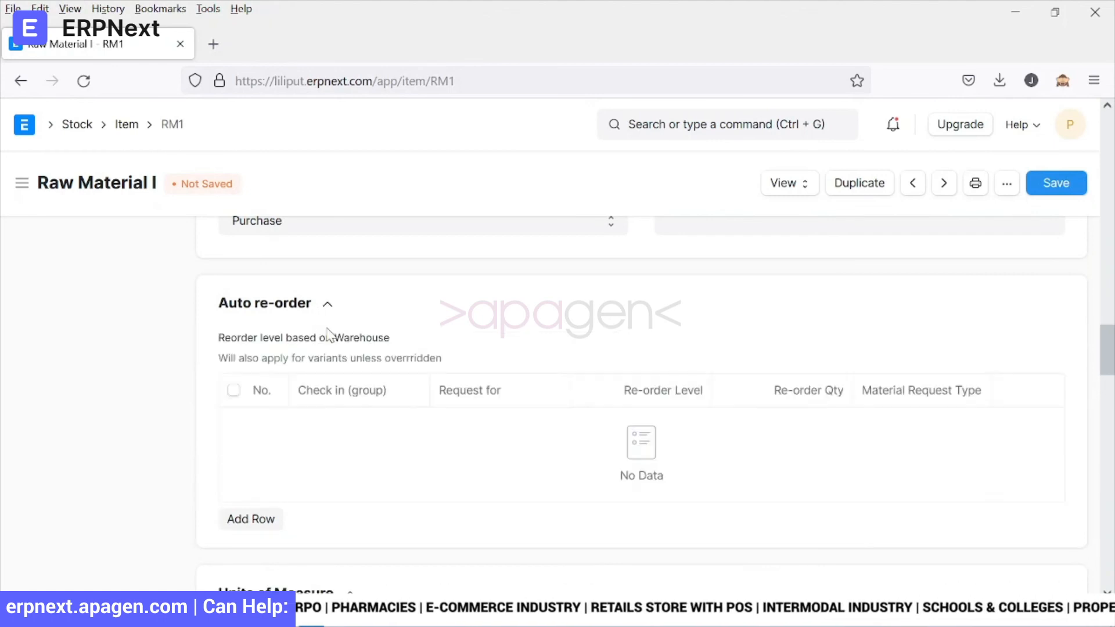
pyautogui.scroll(-3)
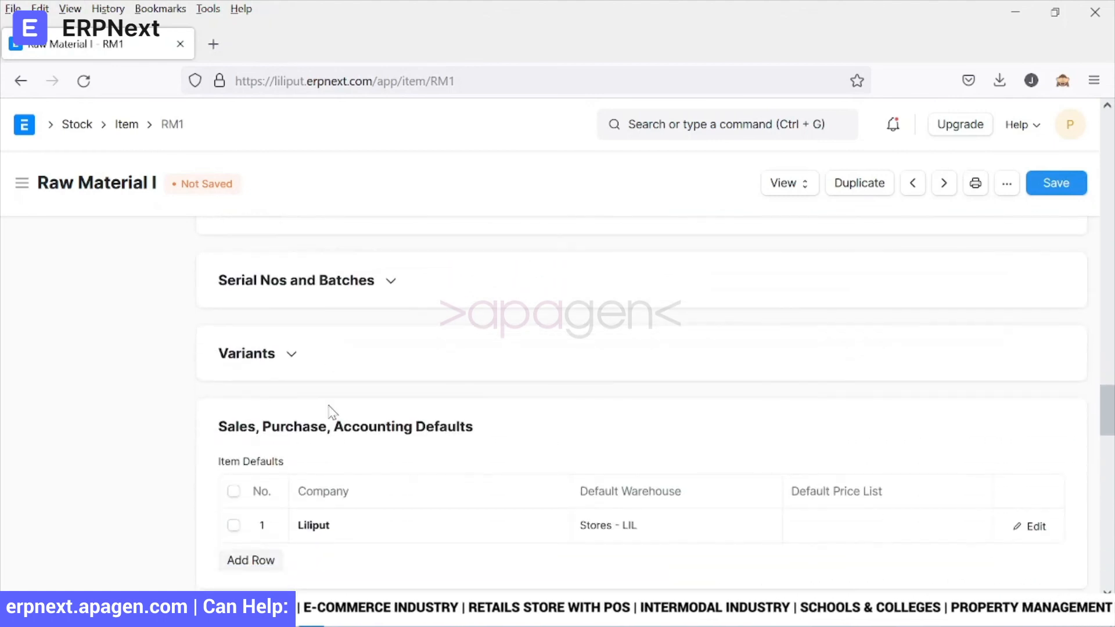
pyautogui.scroll(-3)
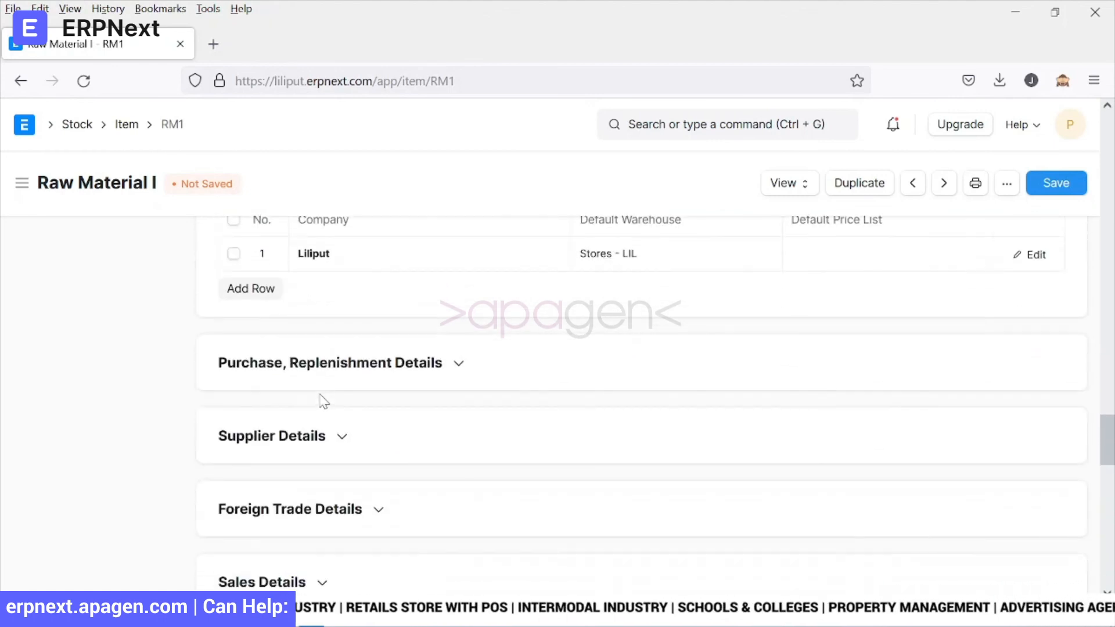
pyautogui.scroll(-3)
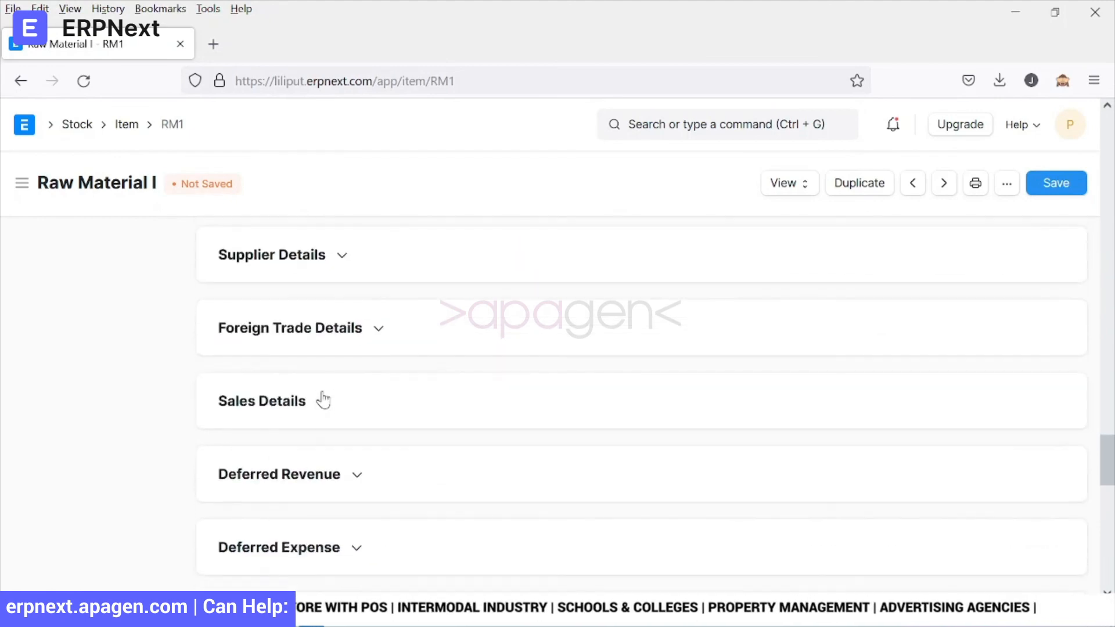
pyautogui.scroll(-3)
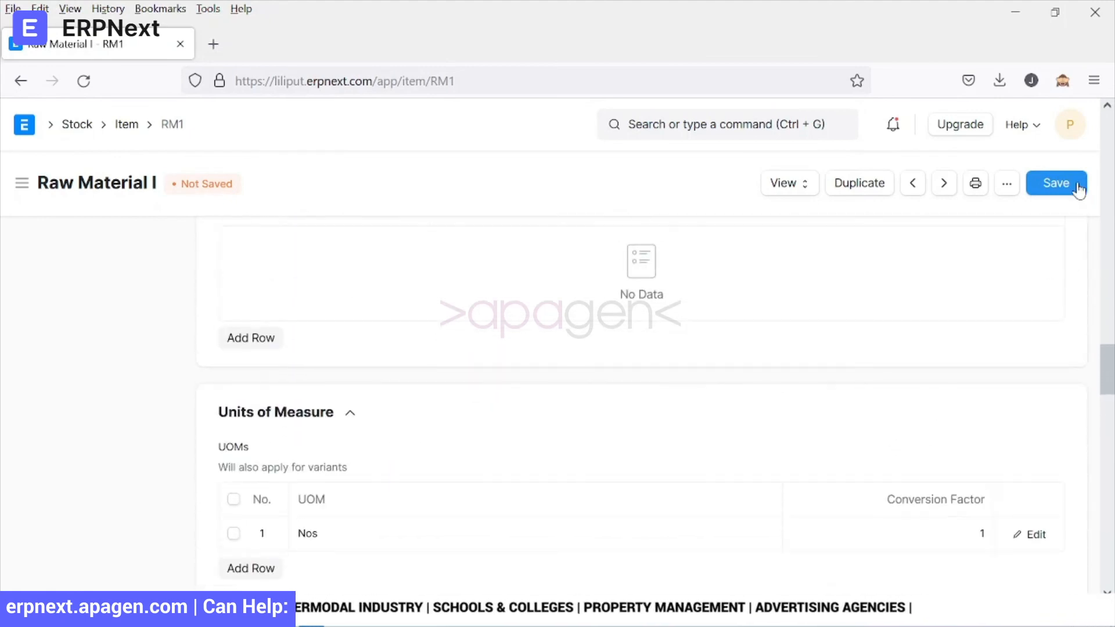
# - Save Raw Material I so the HSN/SAC change is stored and the item shows enabled
pyautogui.click(1057, 184)
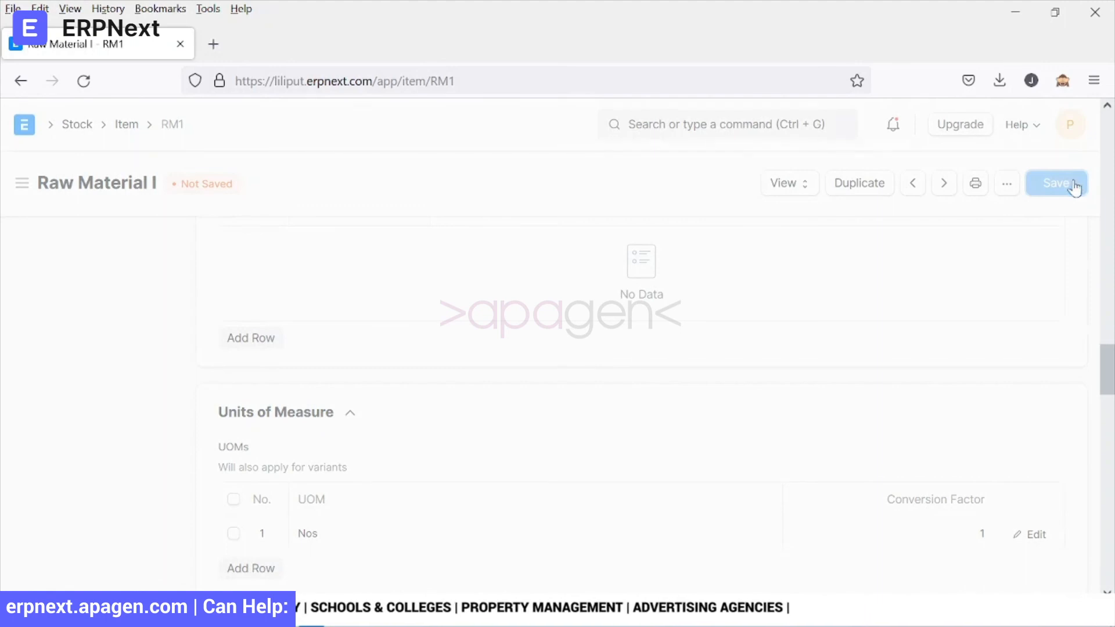
pyautogui.click(1056, 182)
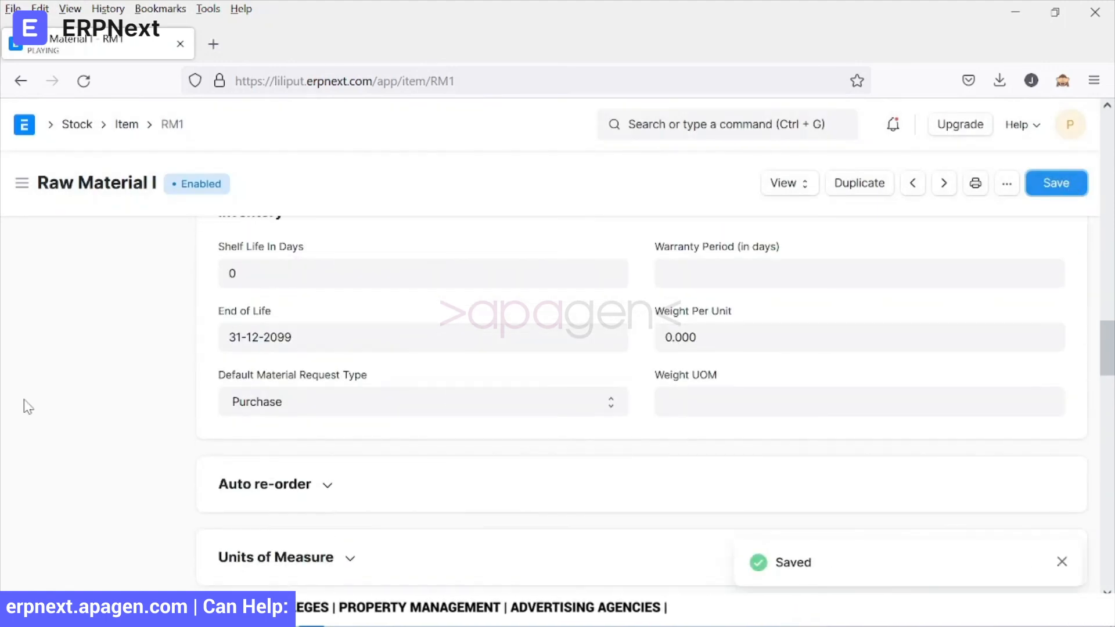